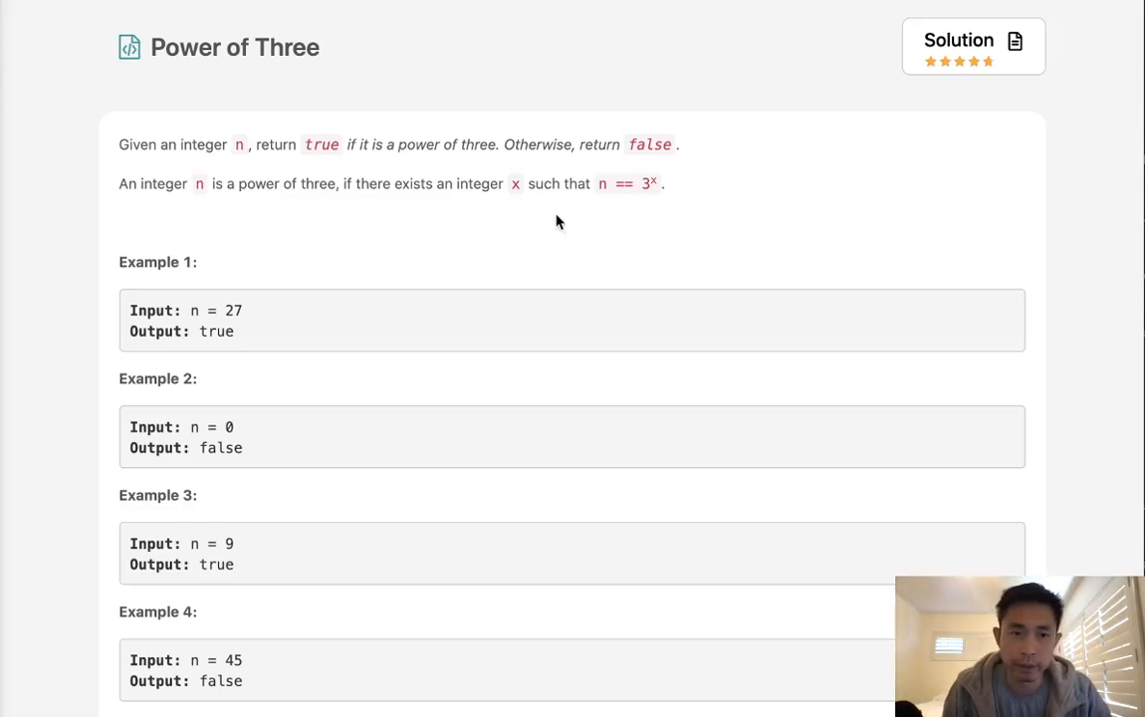
{"action": "mouse_move", "coordinate": [311, 183]}
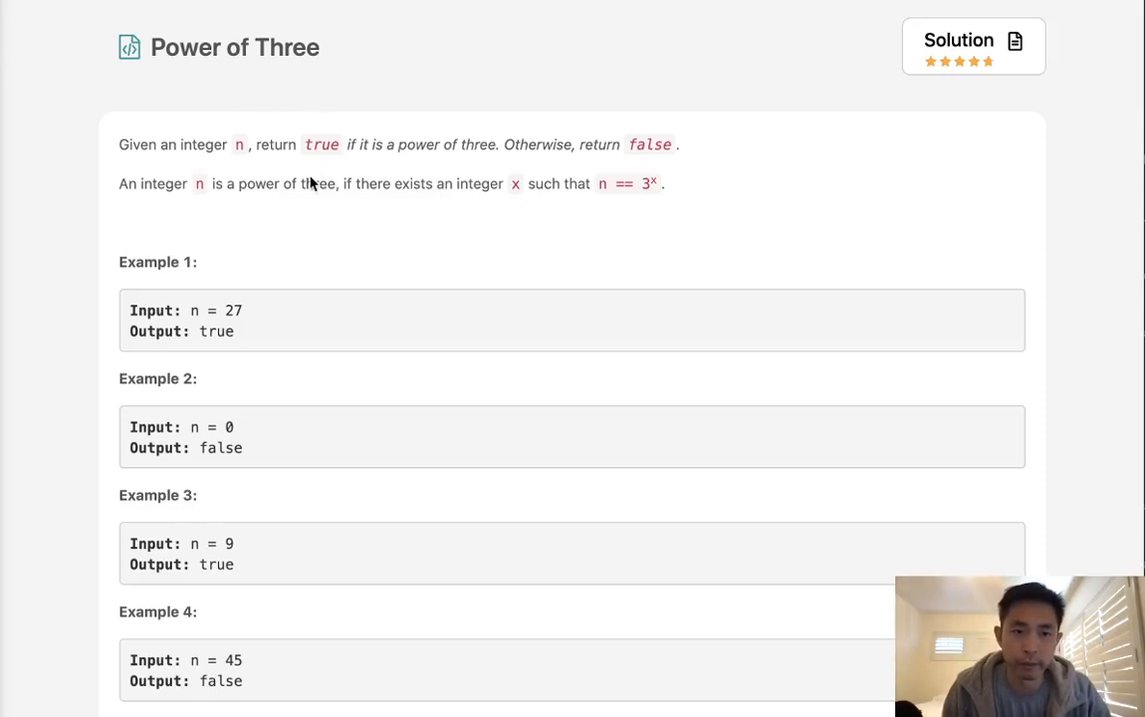
{"action": "mouse_move", "coordinate": [371, 163]}
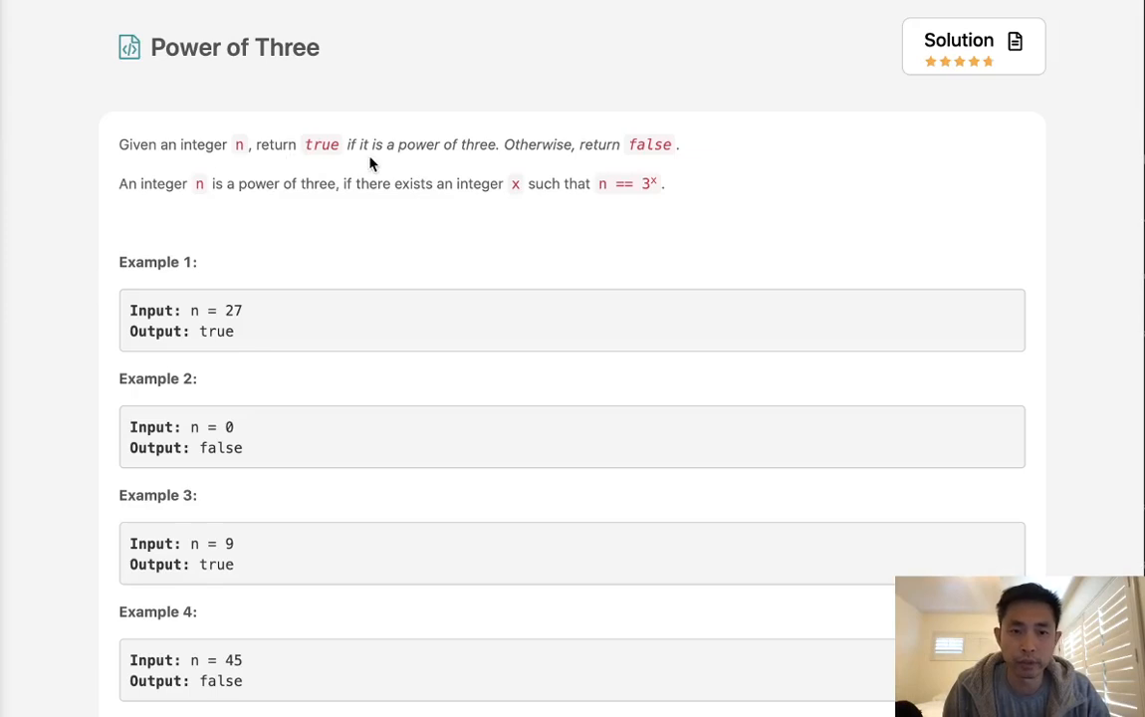
{"action": "mouse_move", "coordinate": [546, 167]}
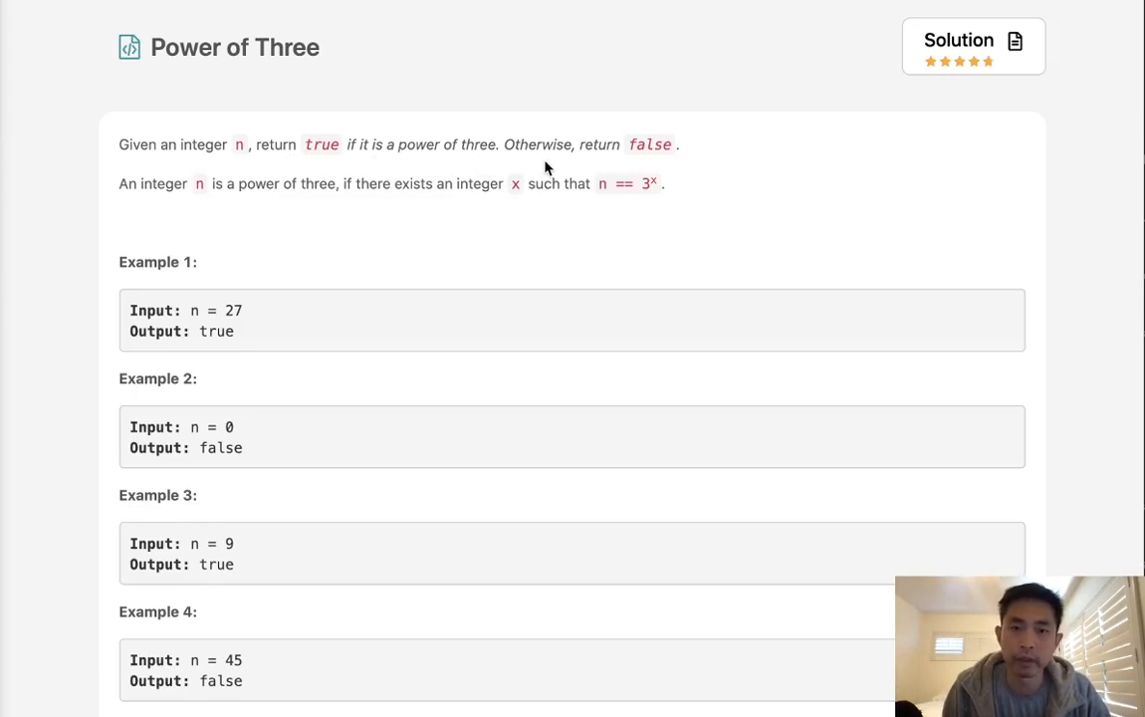
{"action": "mouse_move", "coordinate": [228, 203]}
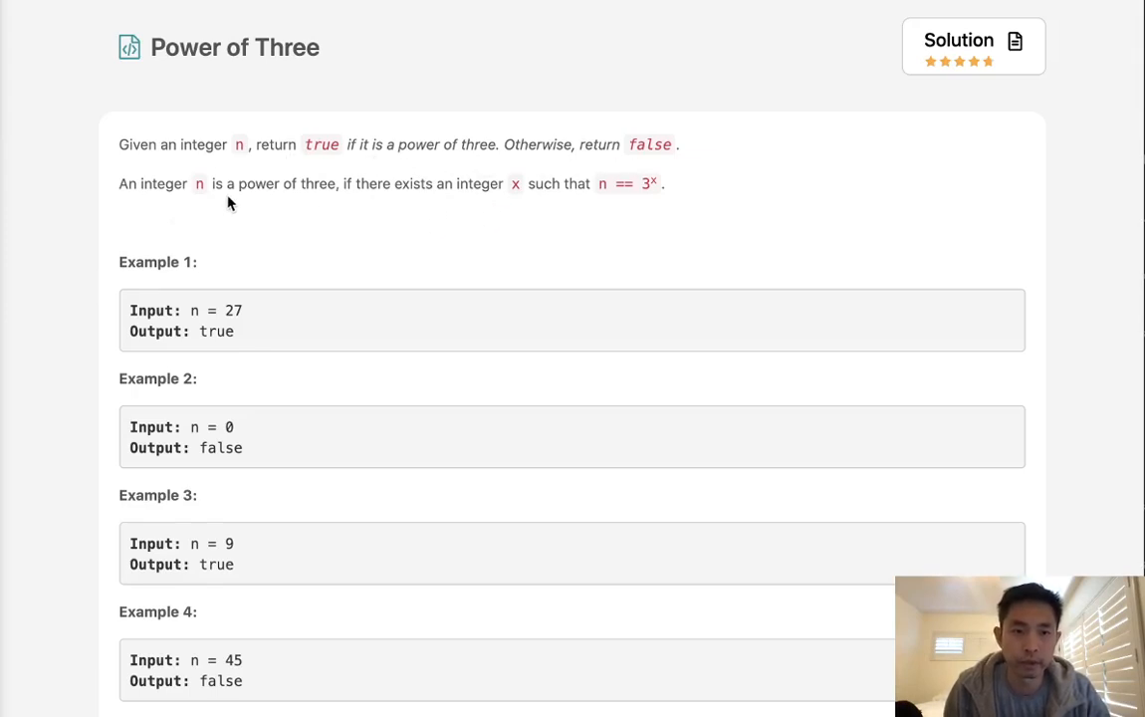
{"action": "mouse_move", "coordinate": [421, 203]}
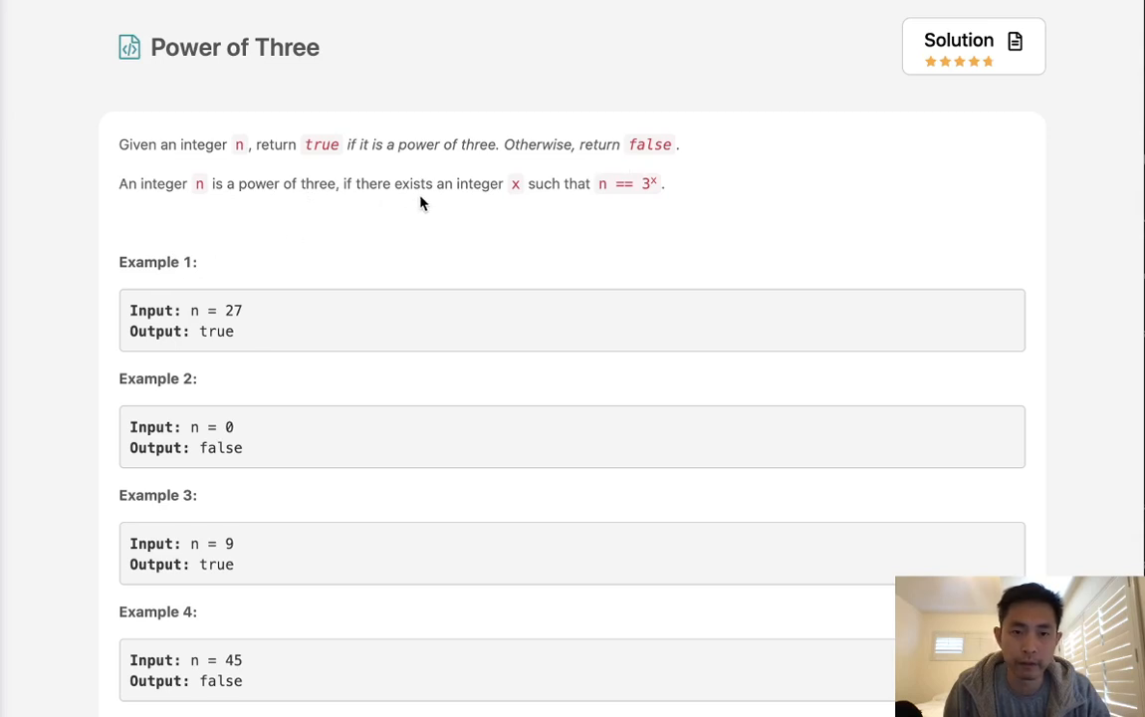
{"action": "mouse_move", "coordinate": [661, 202]}
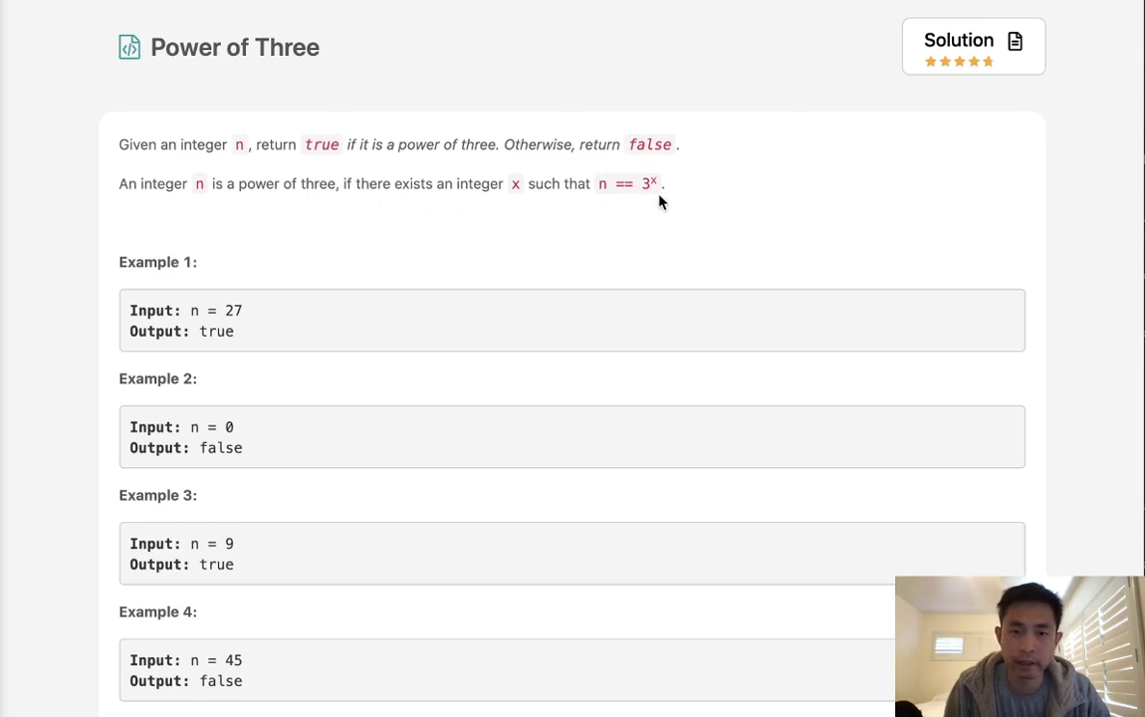
{"action": "mouse_move", "coordinate": [609, 236]}
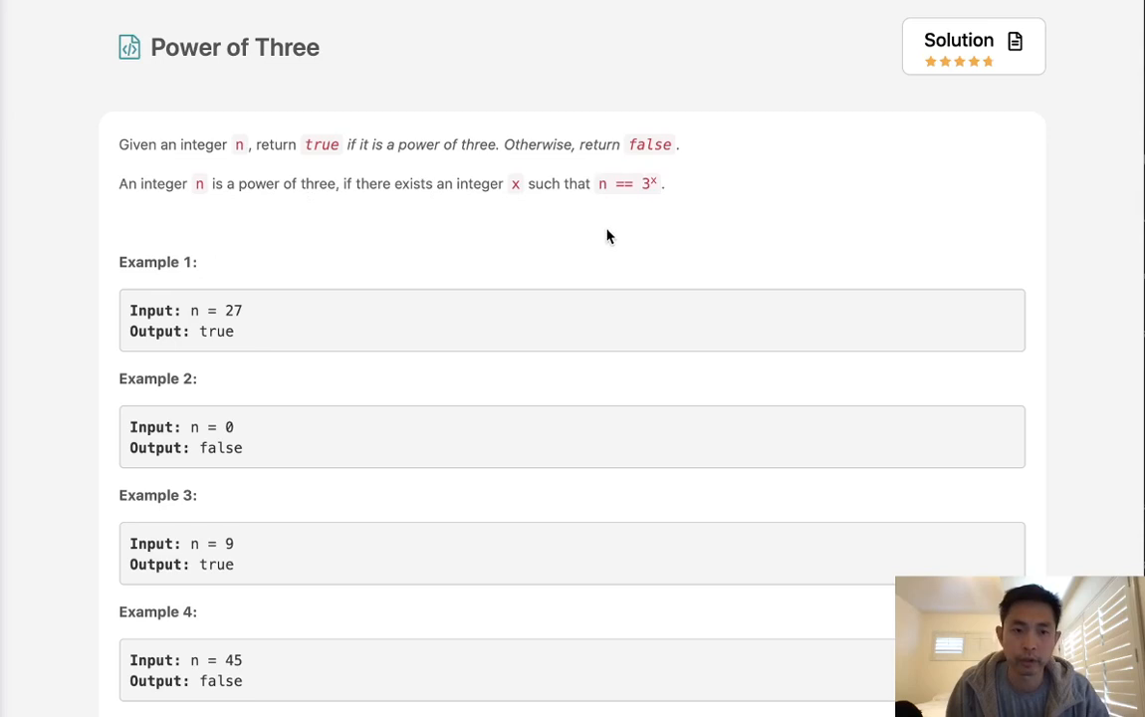
- Scroll down to the constraints, the no-loops follow-up and the empty Python3 isPowerOfThree stub
{"action": "scroll", "scroll_direction": "down", "scroll_amount": 3}
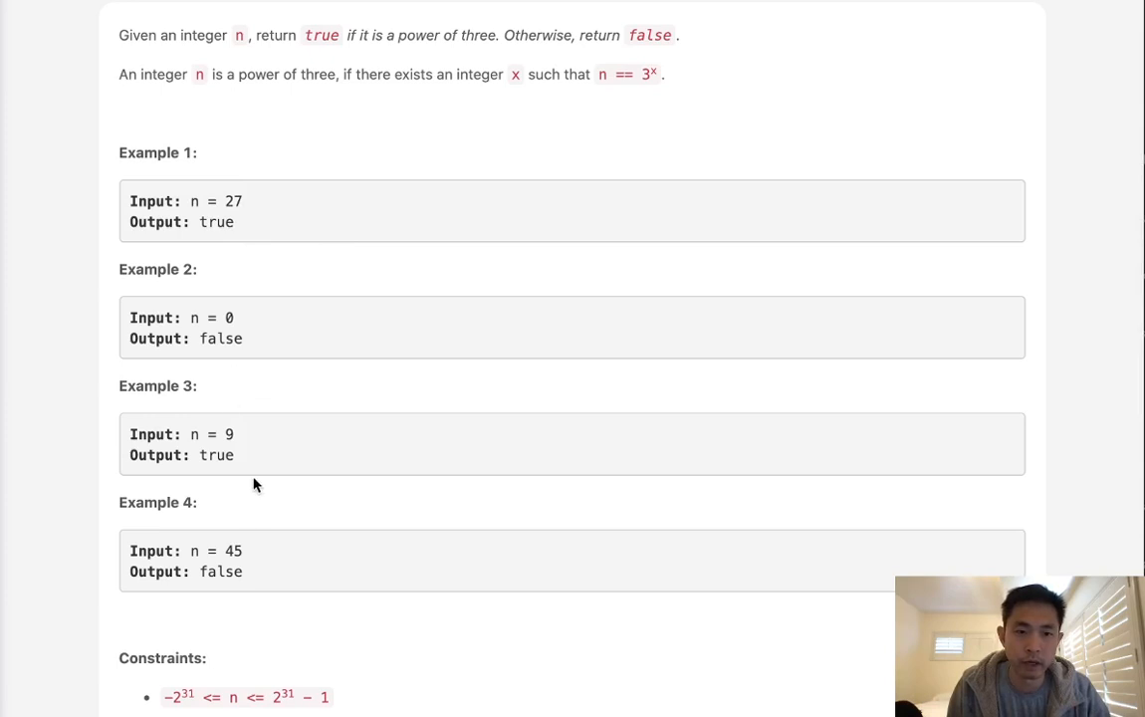
{"action": "scroll", "scroll_direction": "down", "scroll_amount": 3}
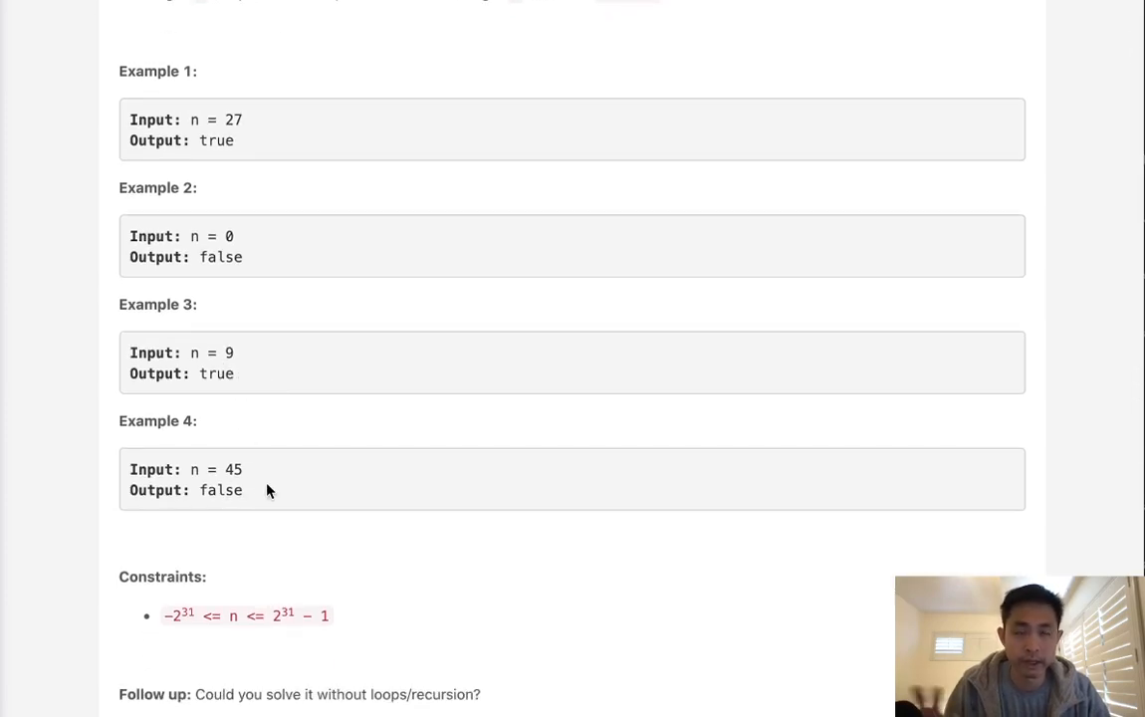
{"action": "scroll", "scroll_direction": "down", "scroll_amount": 3}
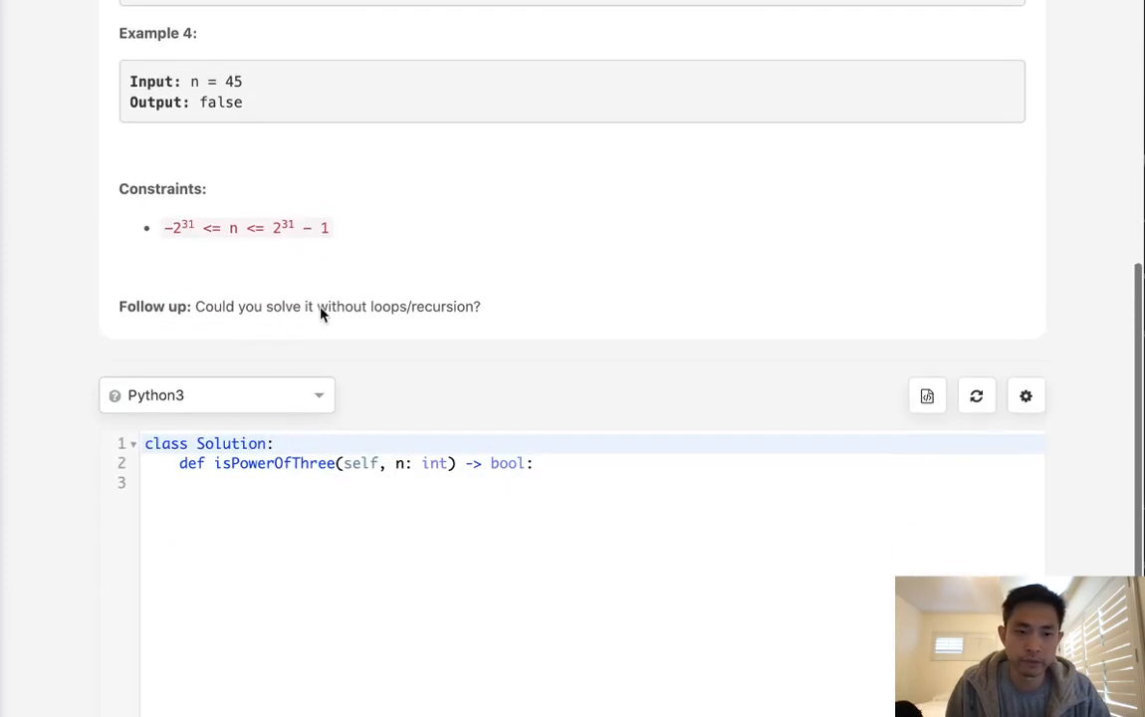
{"action": "mouse_move", "coordinate": [468, 546]}
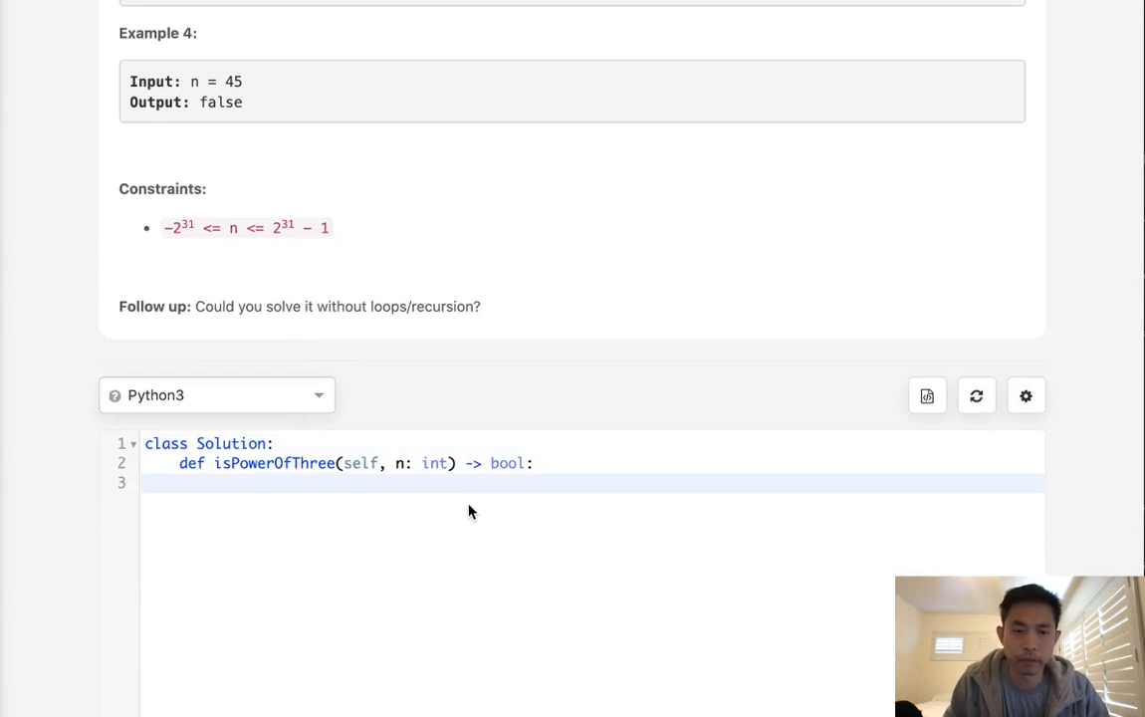
- Add a guard that returns False when n <= 0
{"action": "type", "text": "if"}
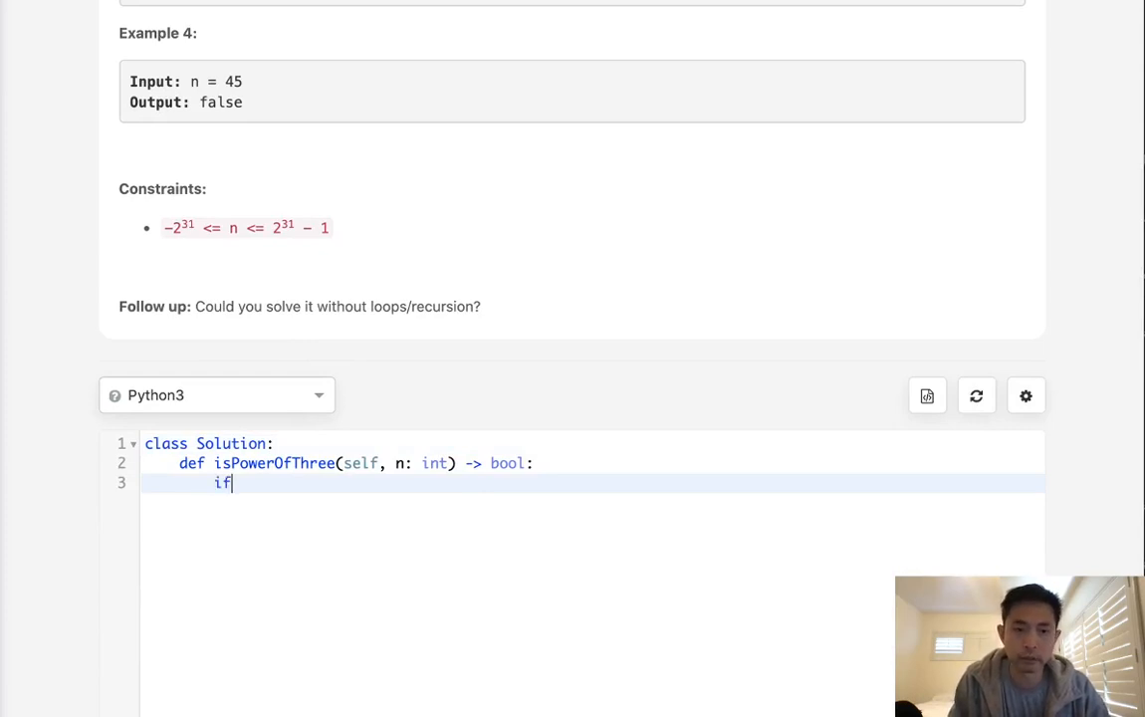
{"action": "type", "text": "n"}
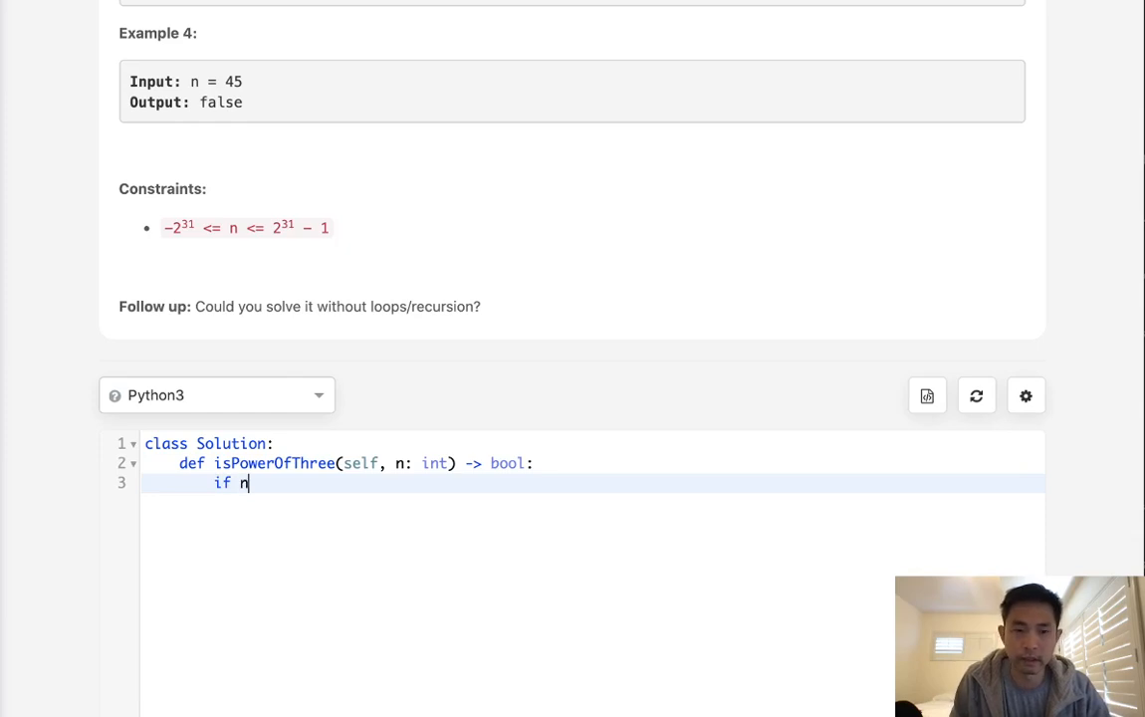
{"action": "type", "text": "<=0"}
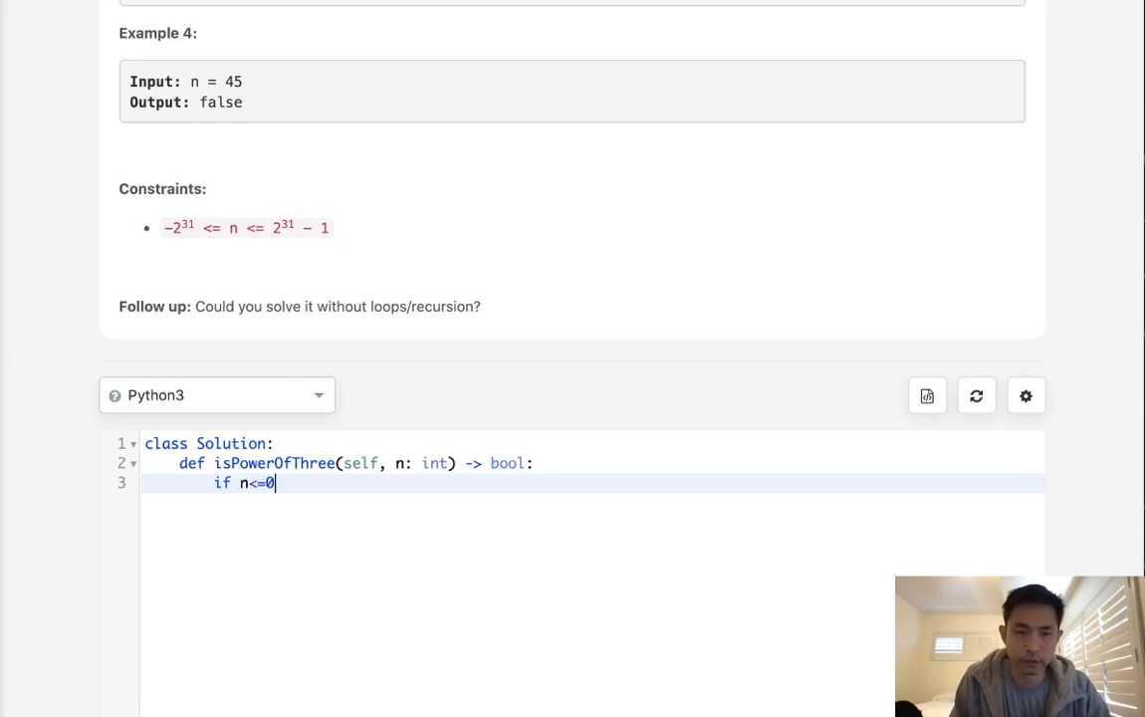
{"action": "type", "text": ": return False"}
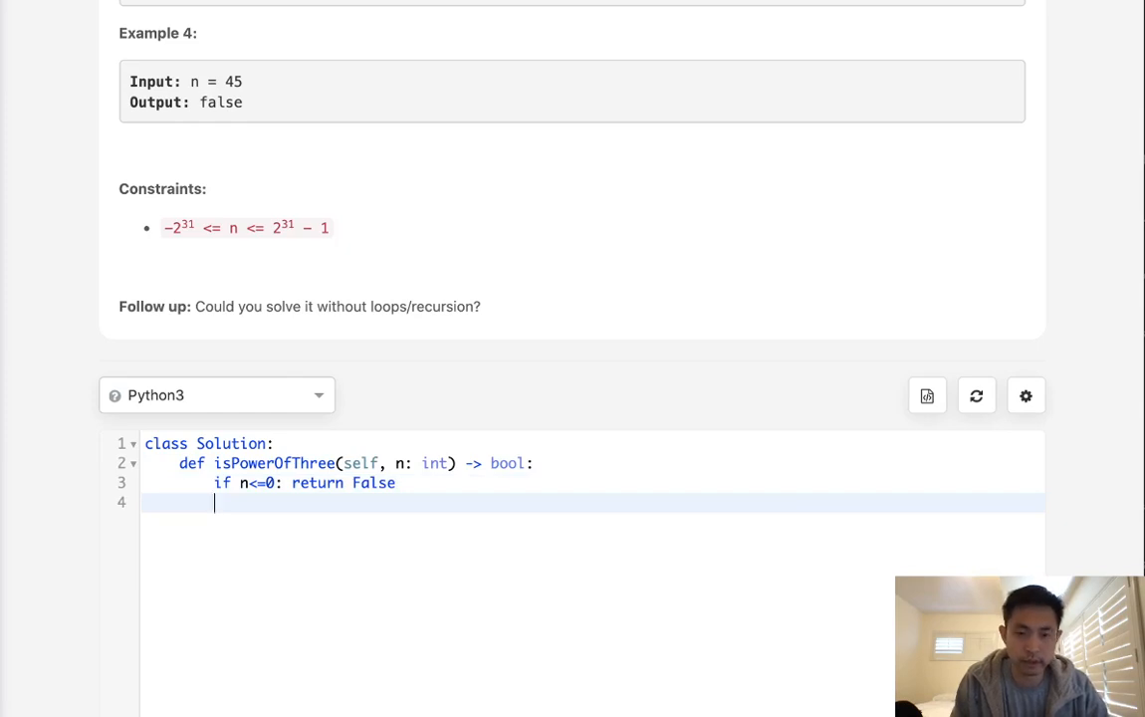
- Write the while x <= n loop checking x==n, incrementing i, setting x=3**i, then return False
{"action": "type", "text": "x,i"}
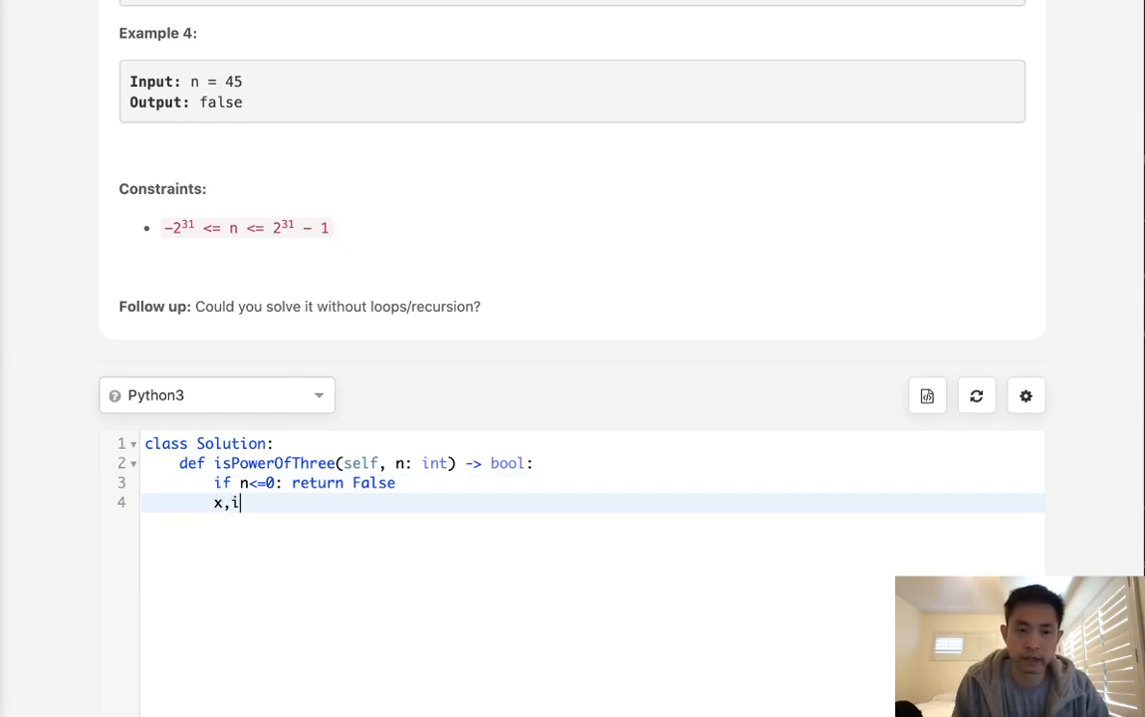
{"action": "type", "text": "="}
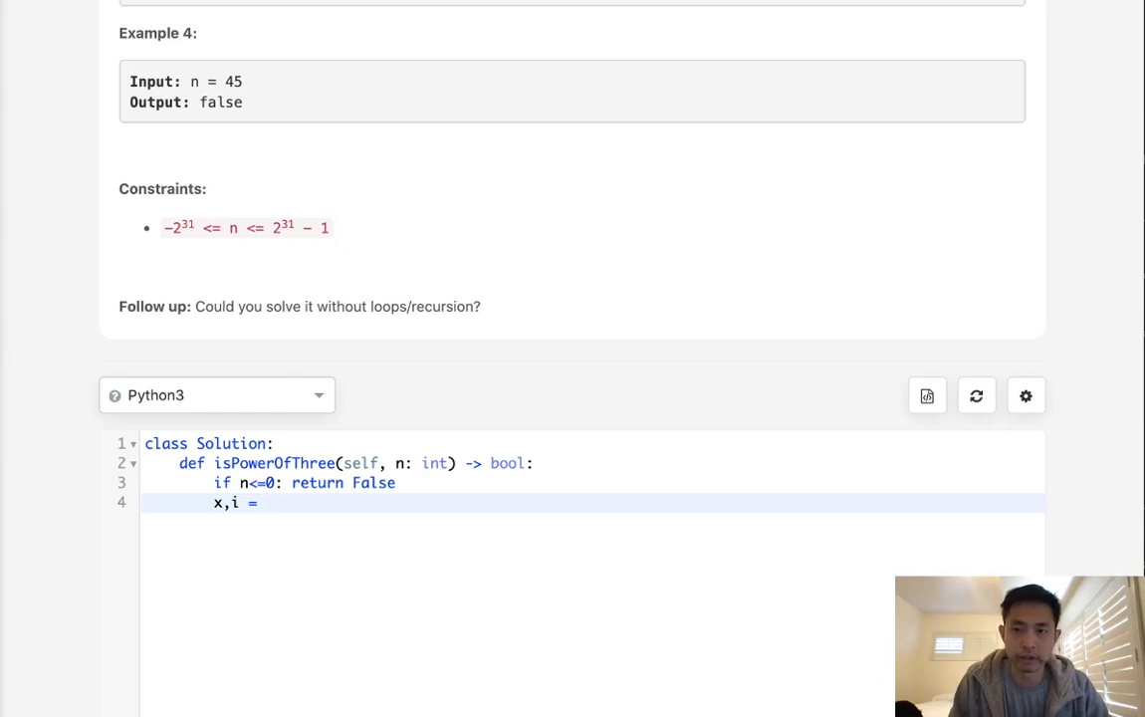
{"action": "type", "text": "1,0"}
{"action": "type", "text": "whi"}
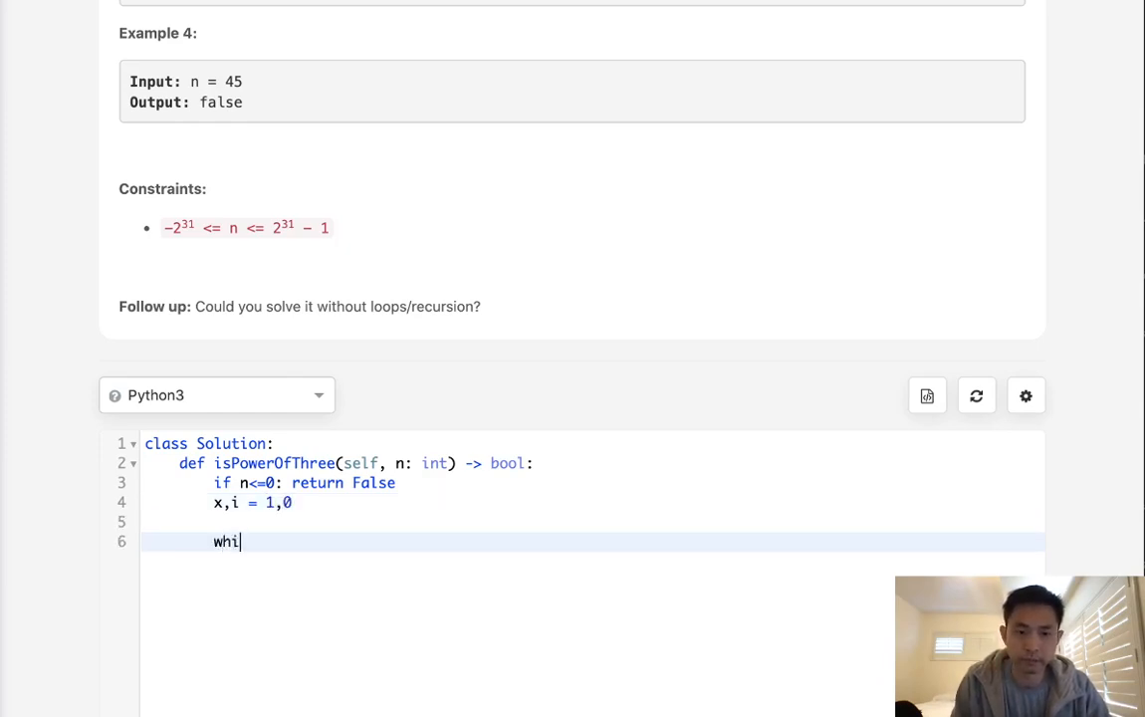
{"action": "type", "text": "le x<"}
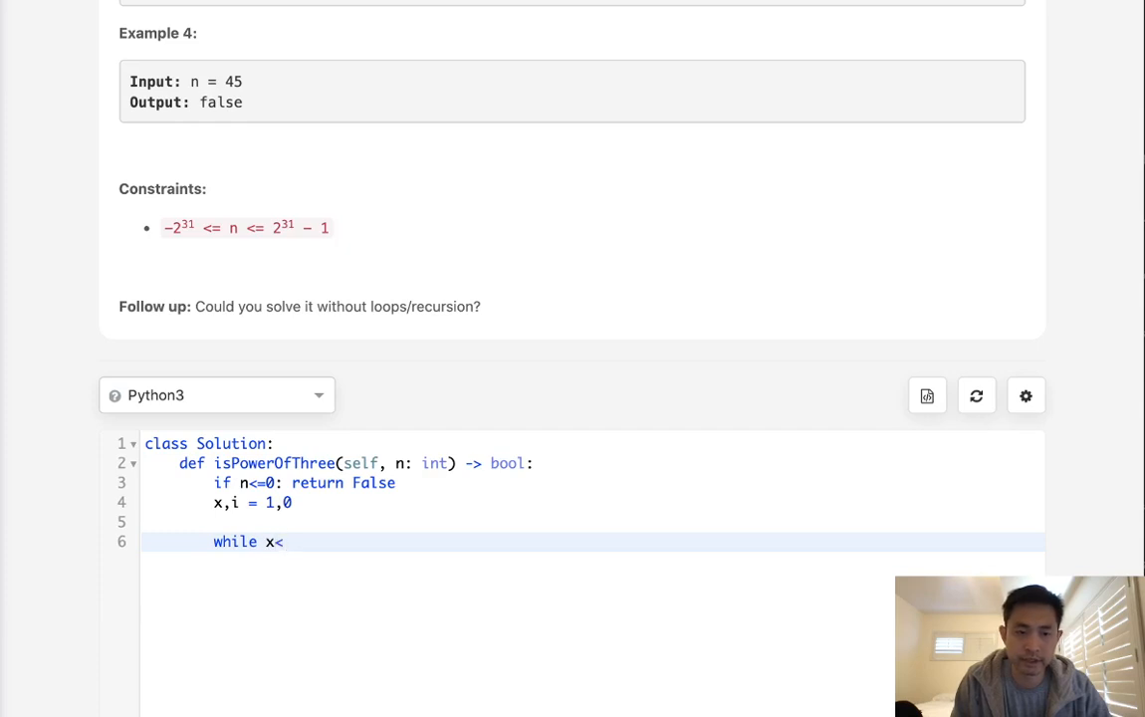
{"action": "type", "text": "=n:"}
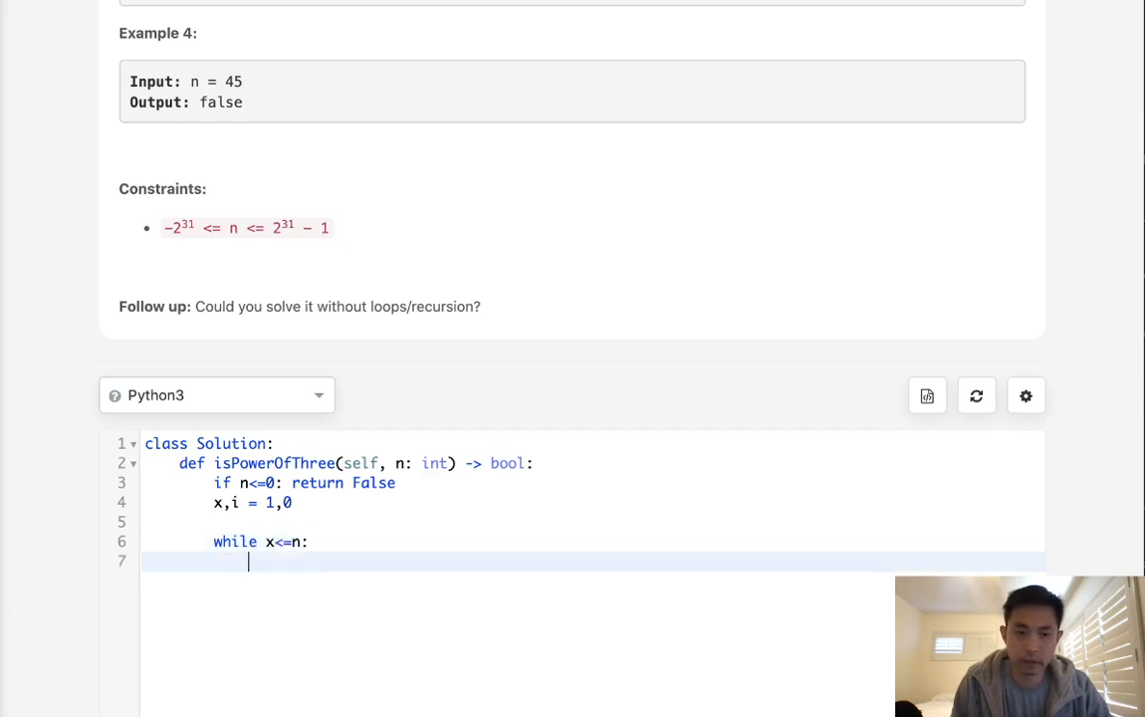
{"action": "type", "text": "if x==n: return True"}
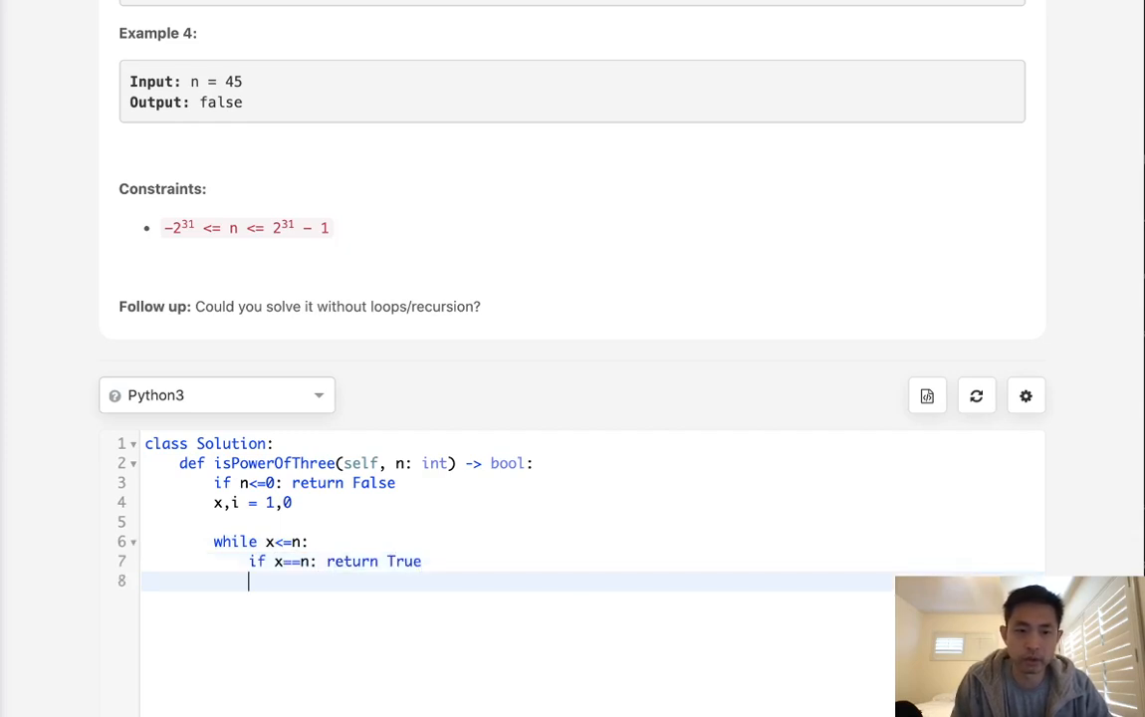
{"action": "type", "text": "i+="}
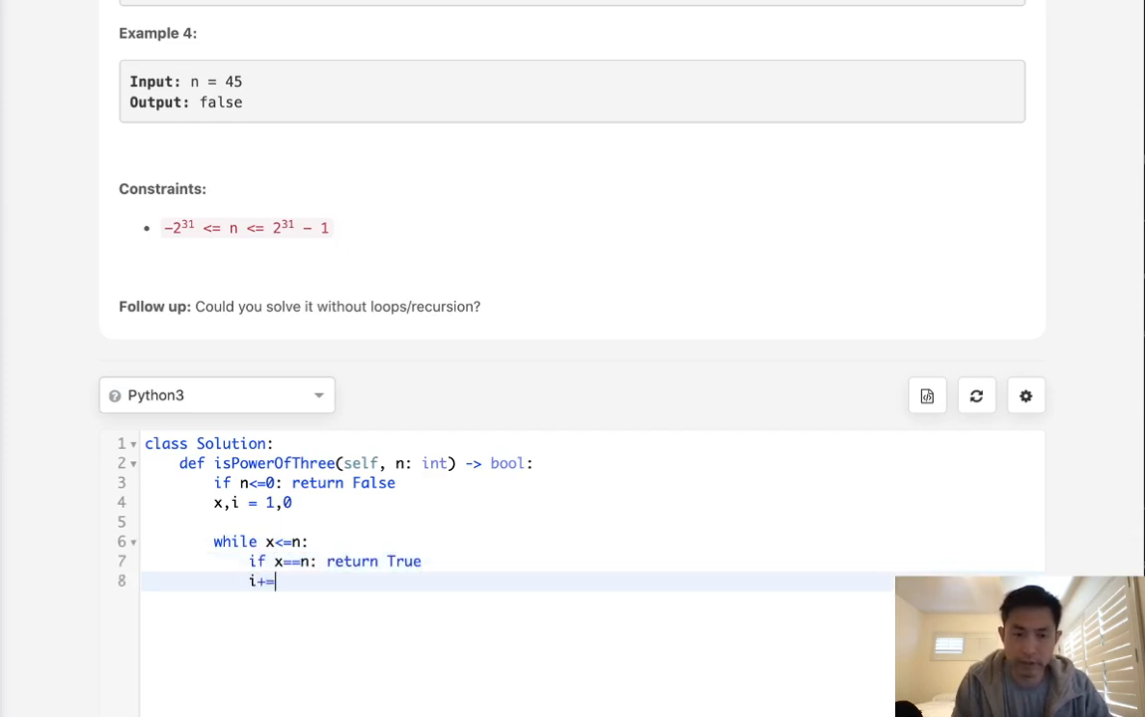
{"action": "type", "text": "1"}
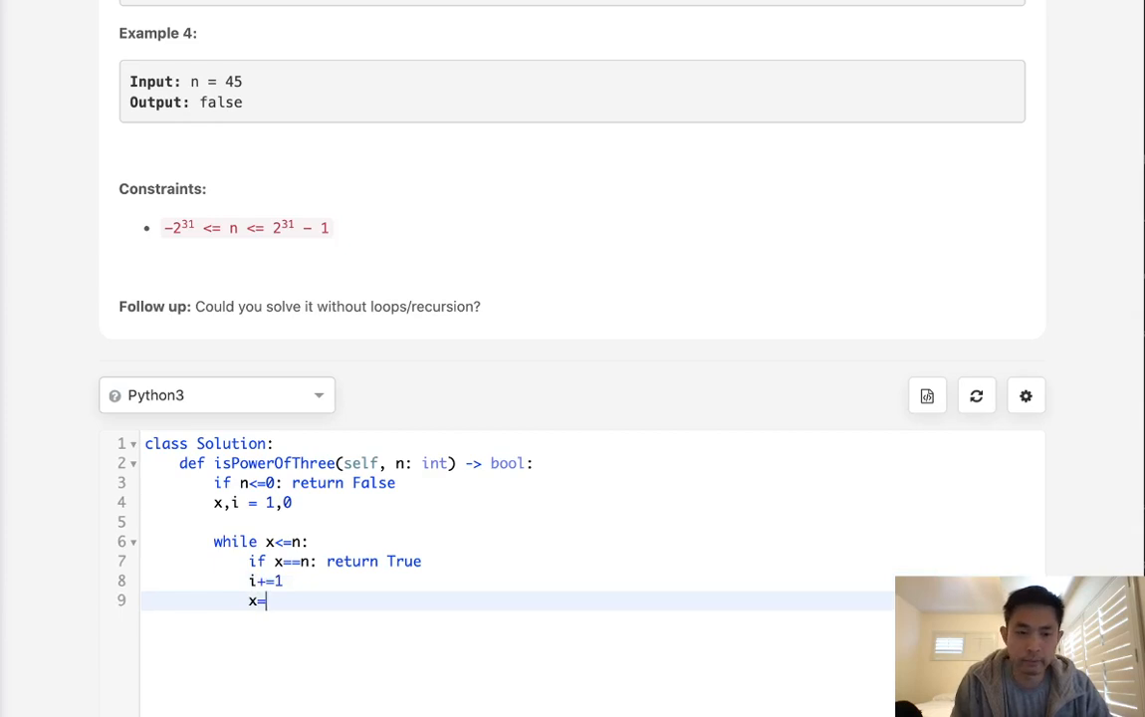
{"action": "type", "text": "3**u"}
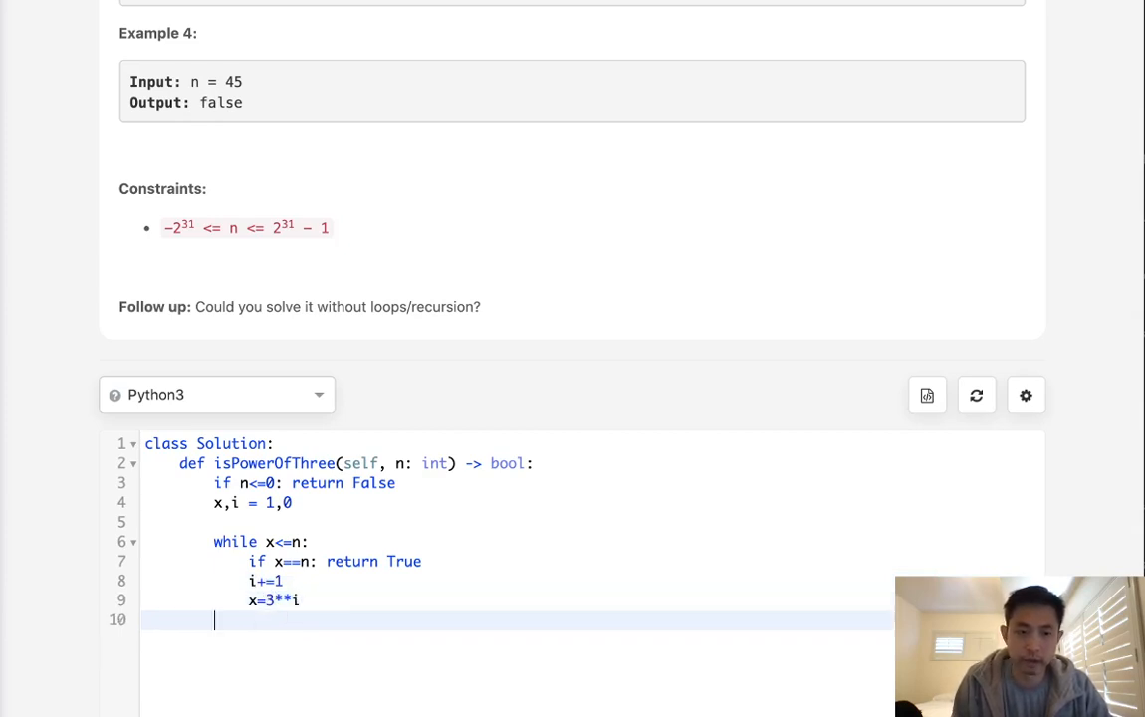
{"action": "type", "text": "return False"}
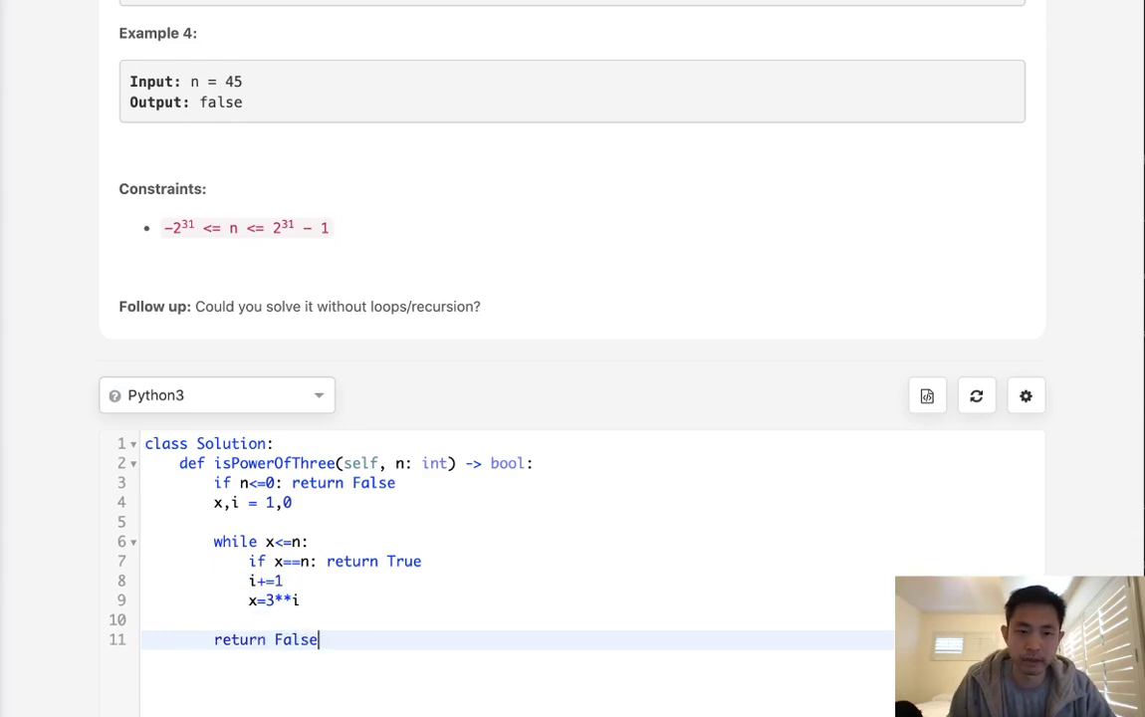
- Submit the loop-based solution and confirm the Accepted submission result
{"action": "scroll", "scroll_direction": "down", "scroll_amount": 3}
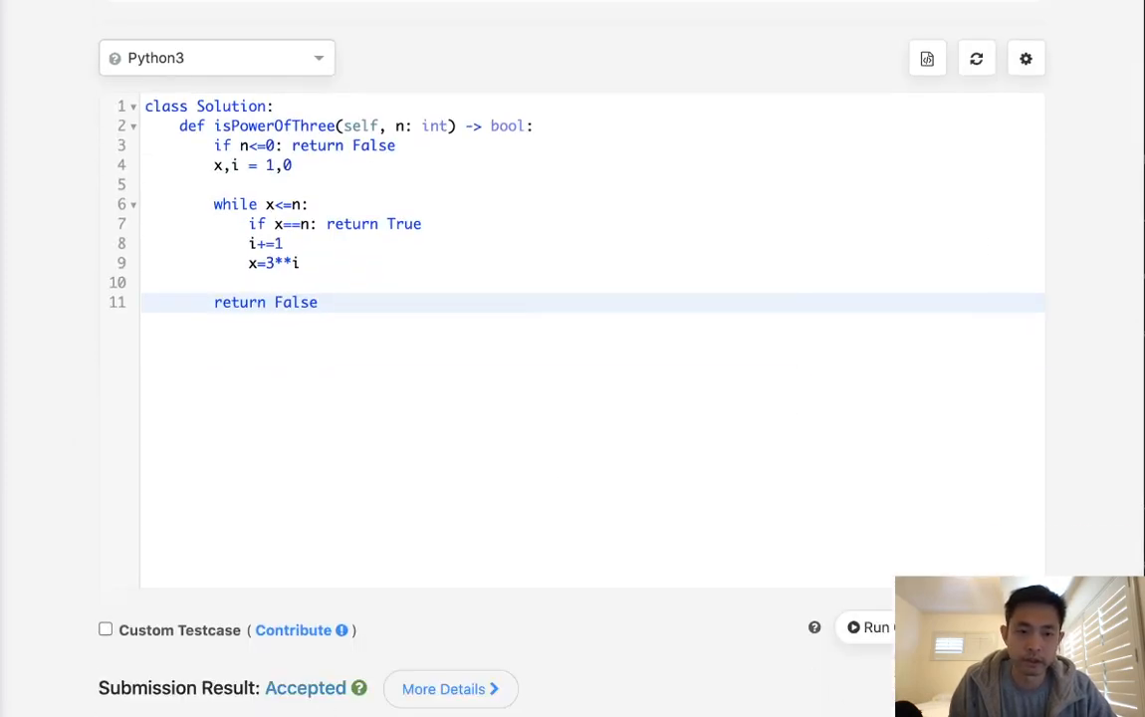
{"action": "scroll", "scroll_direction": "down", "scroll_amount": 3}
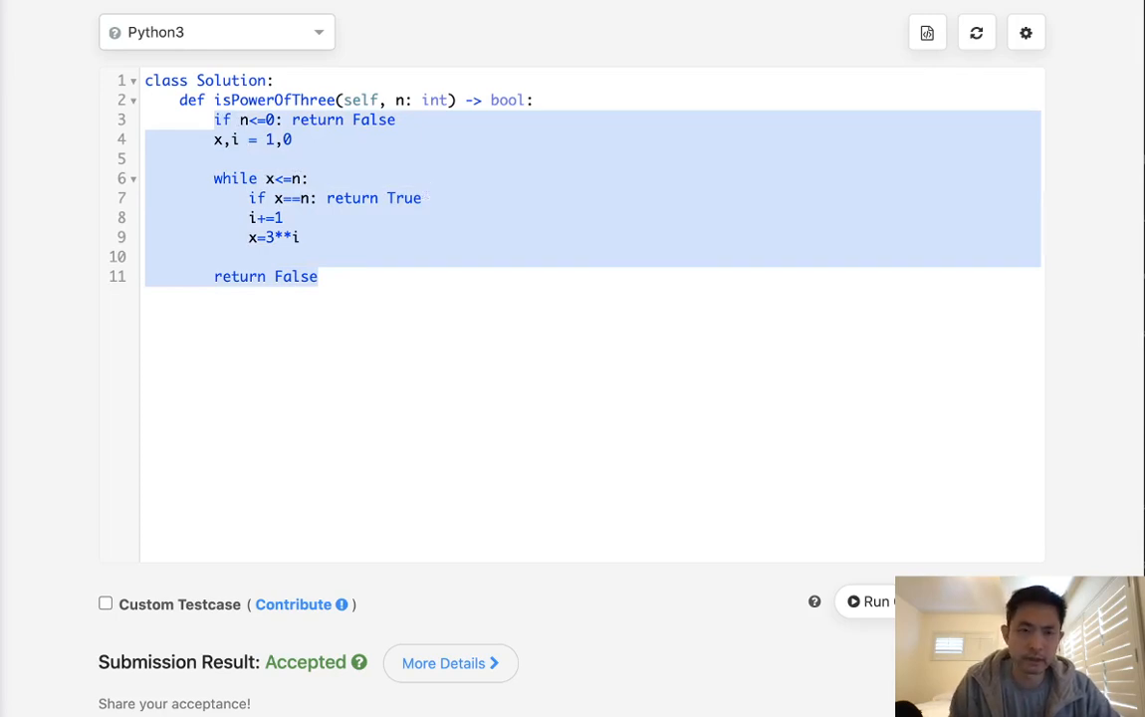
- Delete the selected loop-based method body, leaving the isPowerOfThree signature
{"action": "key", "text": "Delete"}
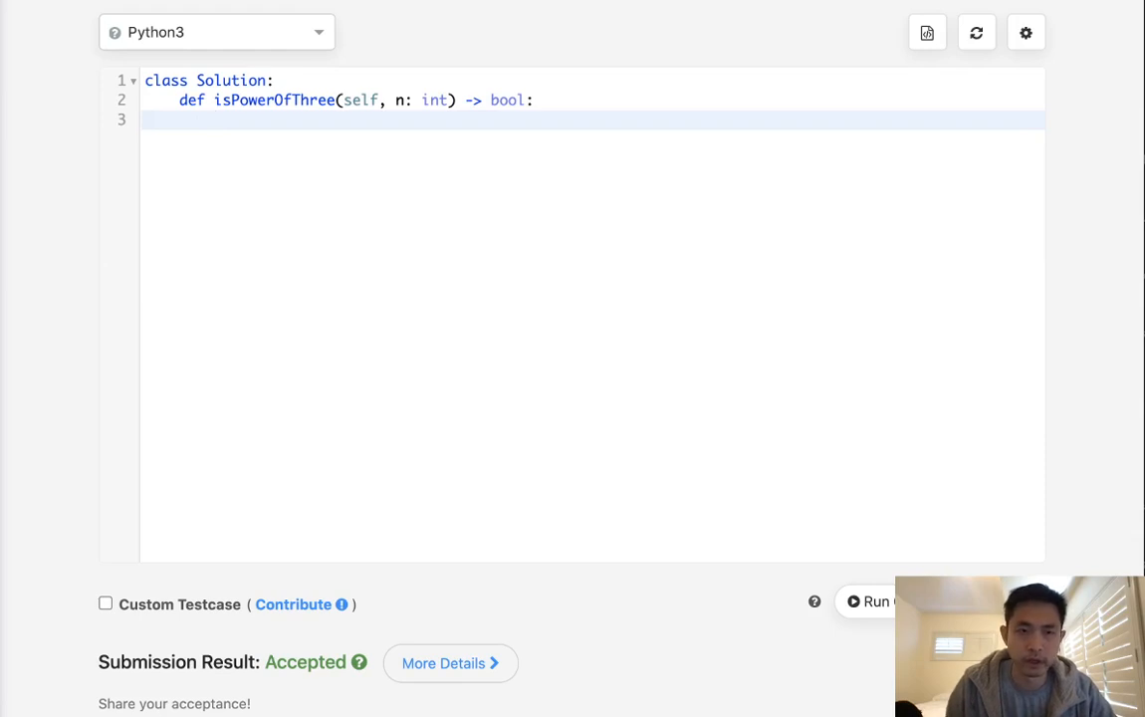
{"action": "mouse_move", "coordinate": [293, 213]}
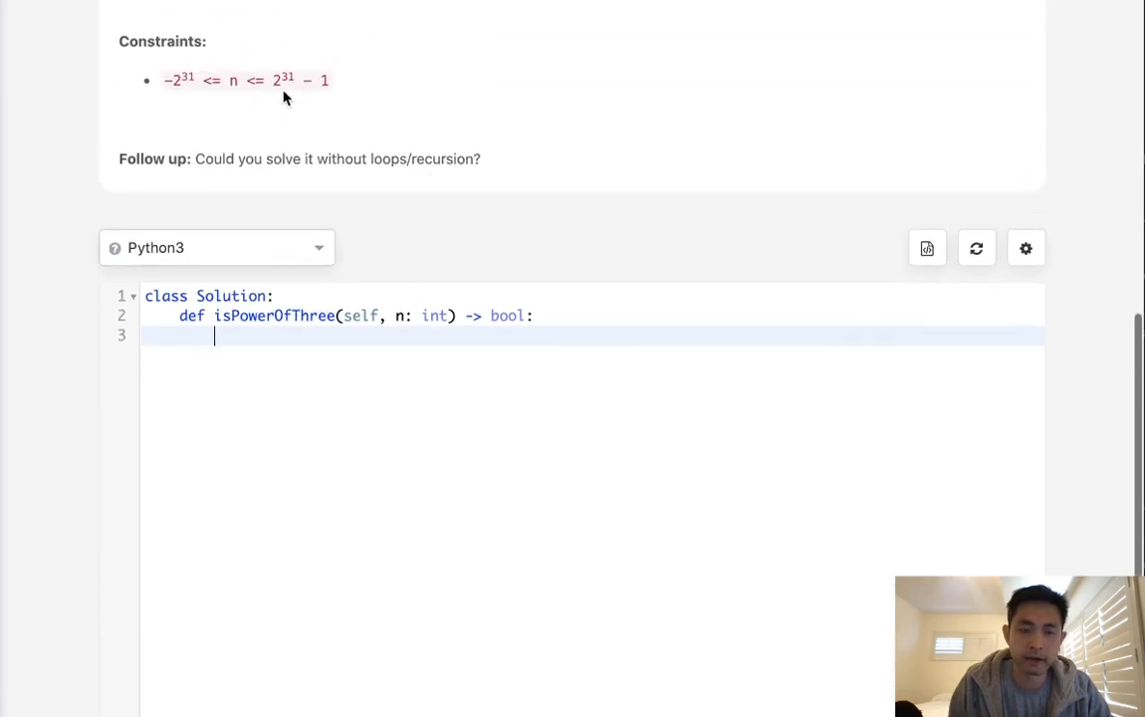
{"action": "mouse_move", "coordinate": [410, 379]}
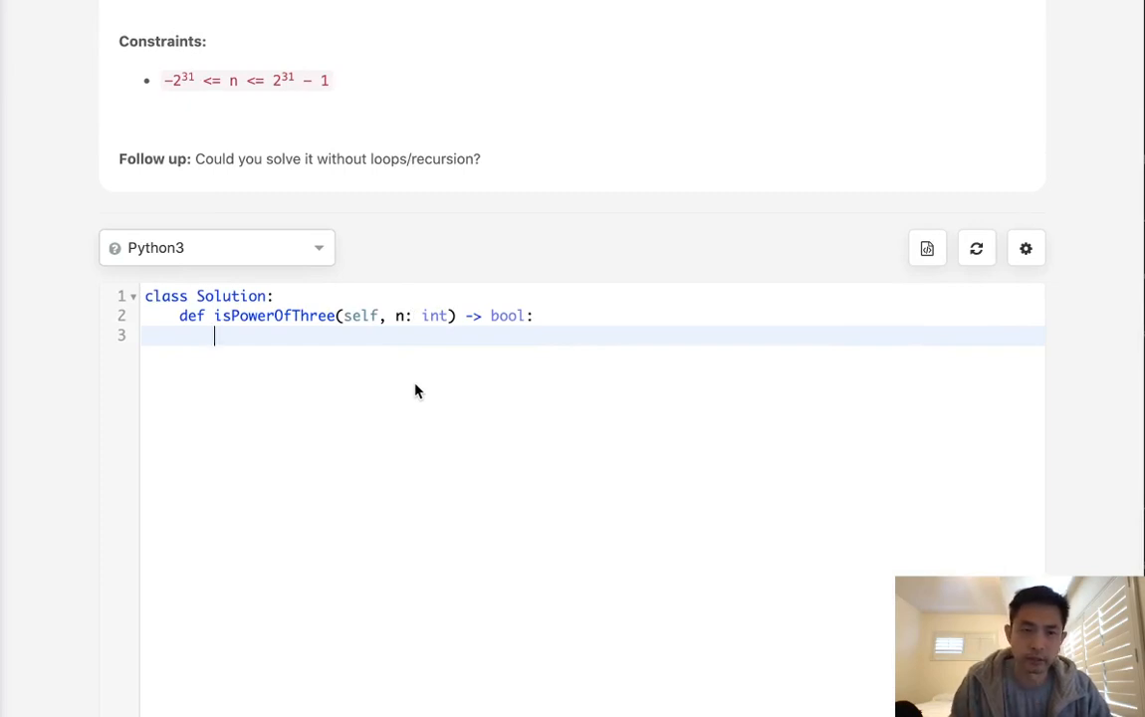
{"action": "mouse_move", "coordinate": [288, 91]}
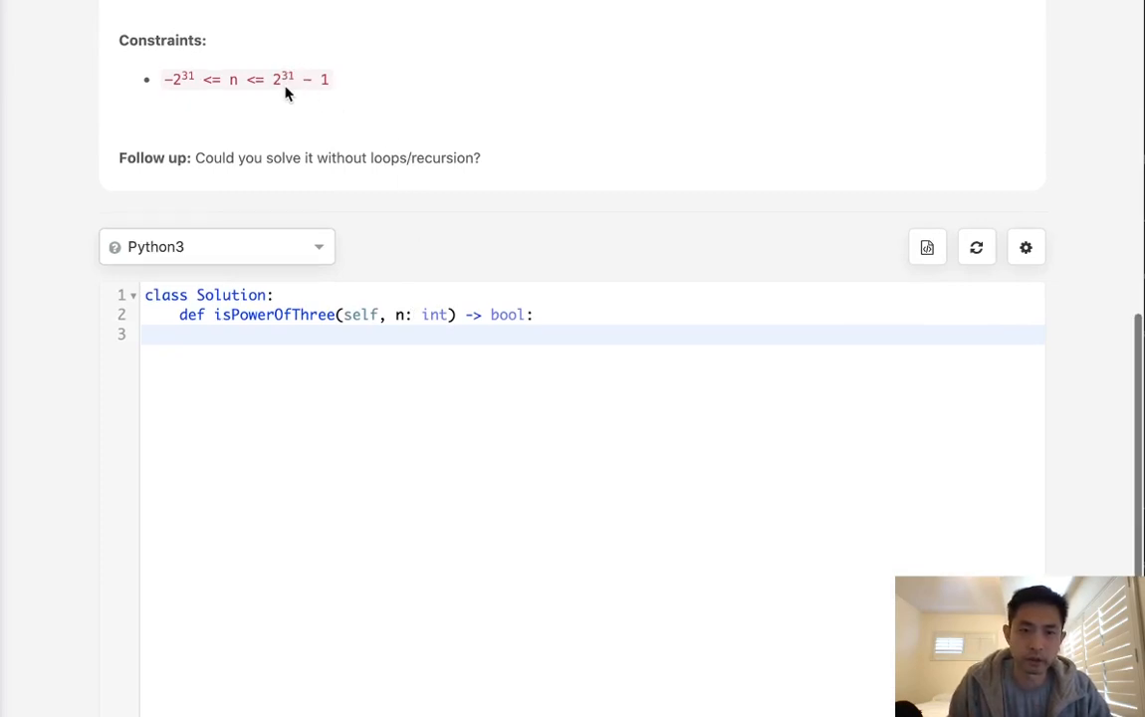
{"action": "mouse_move", "coordinate": [362, 341]}
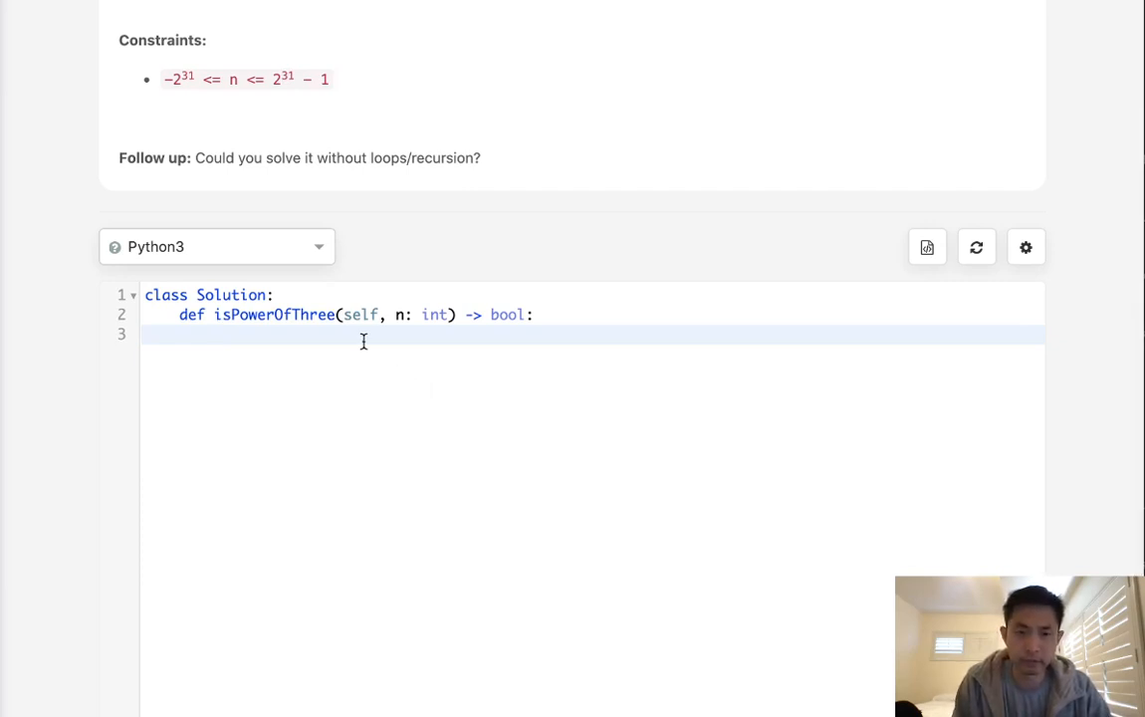
- Start an exploratory loop using 2**31-1, with x=0, looping while x <= n and printing x
{"action": "type", "text": "x"}
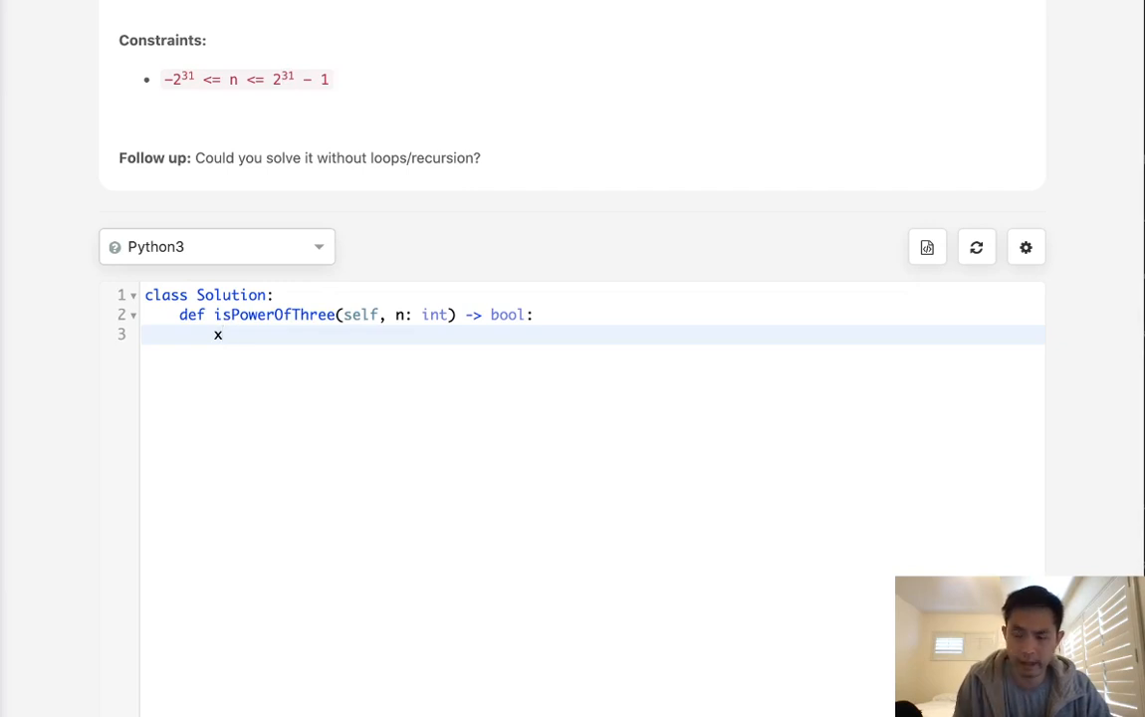
{"action": "type", "text": "n"}
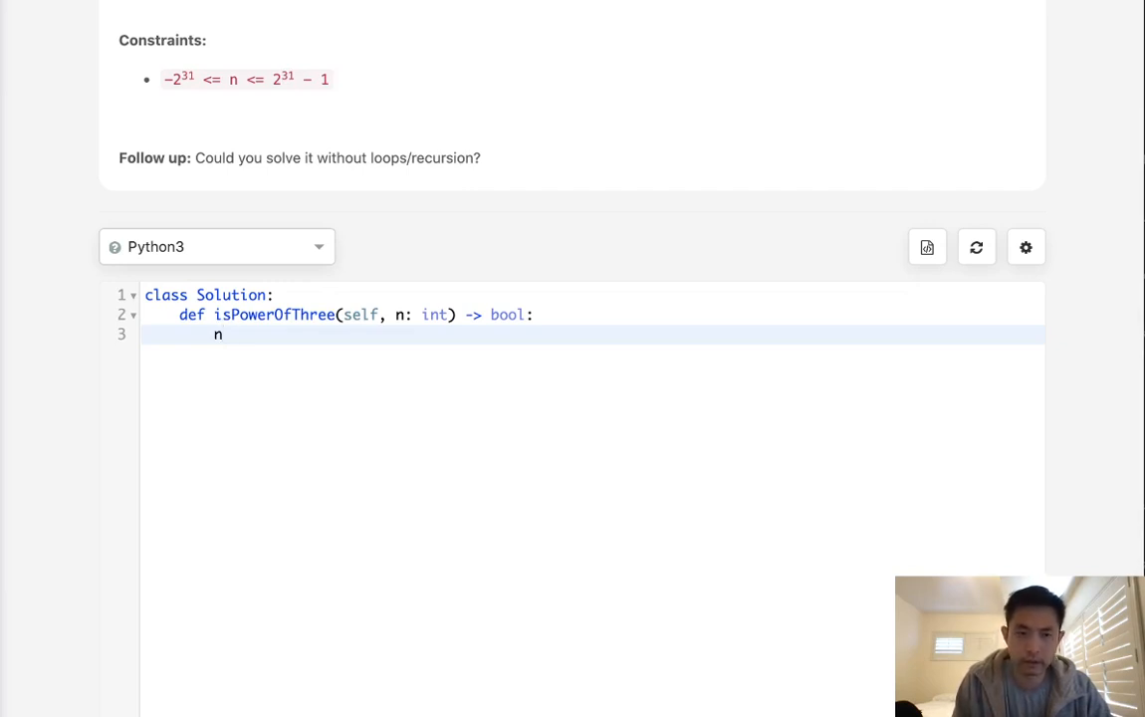
{"action": "type", "text": "==2"}
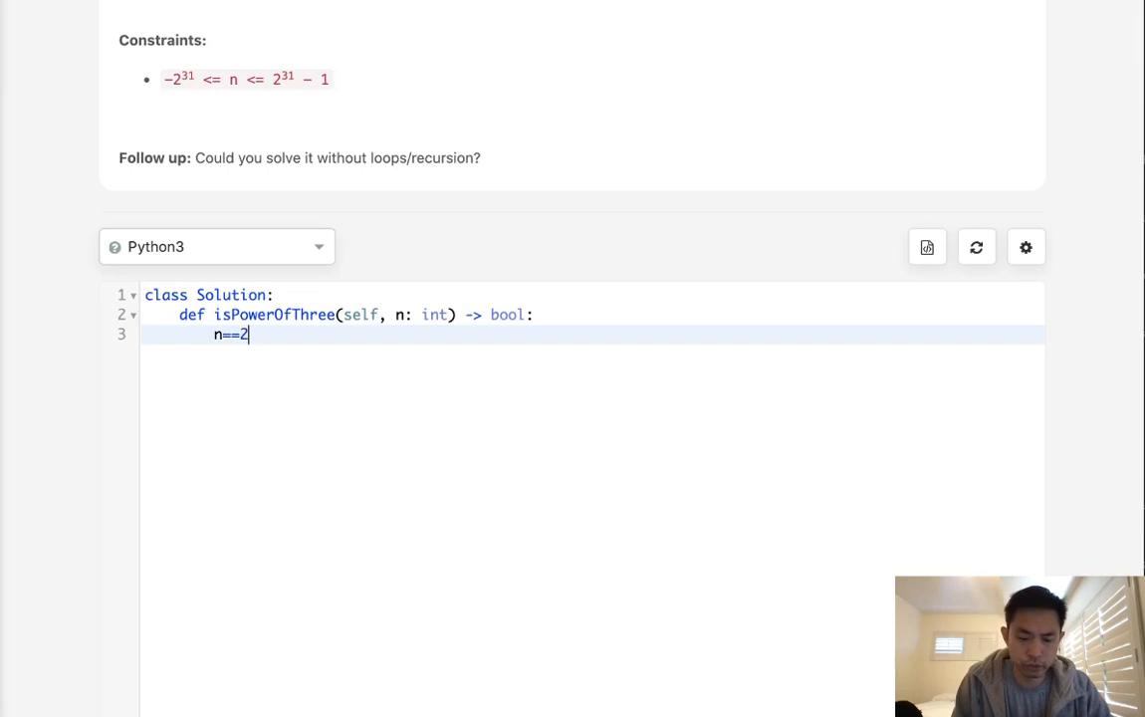
{"action": "type", "text": "**31-1"}
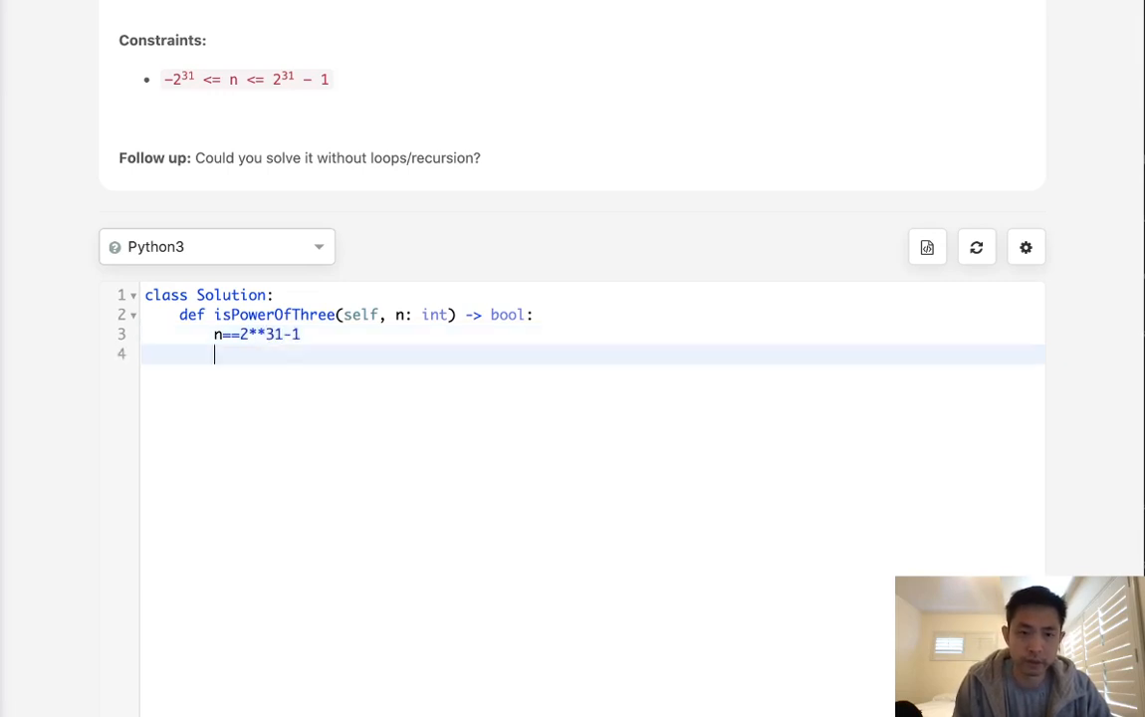
{"action": "type", "text": "w"}
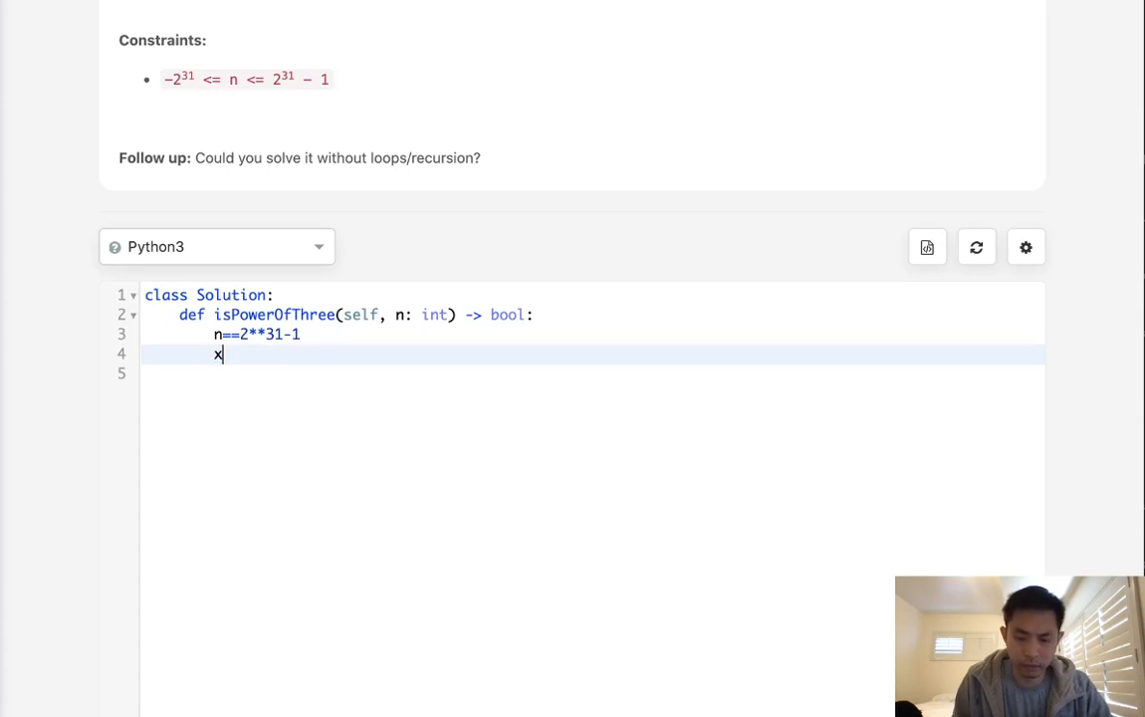
{"action": "type", "text": "=0"}
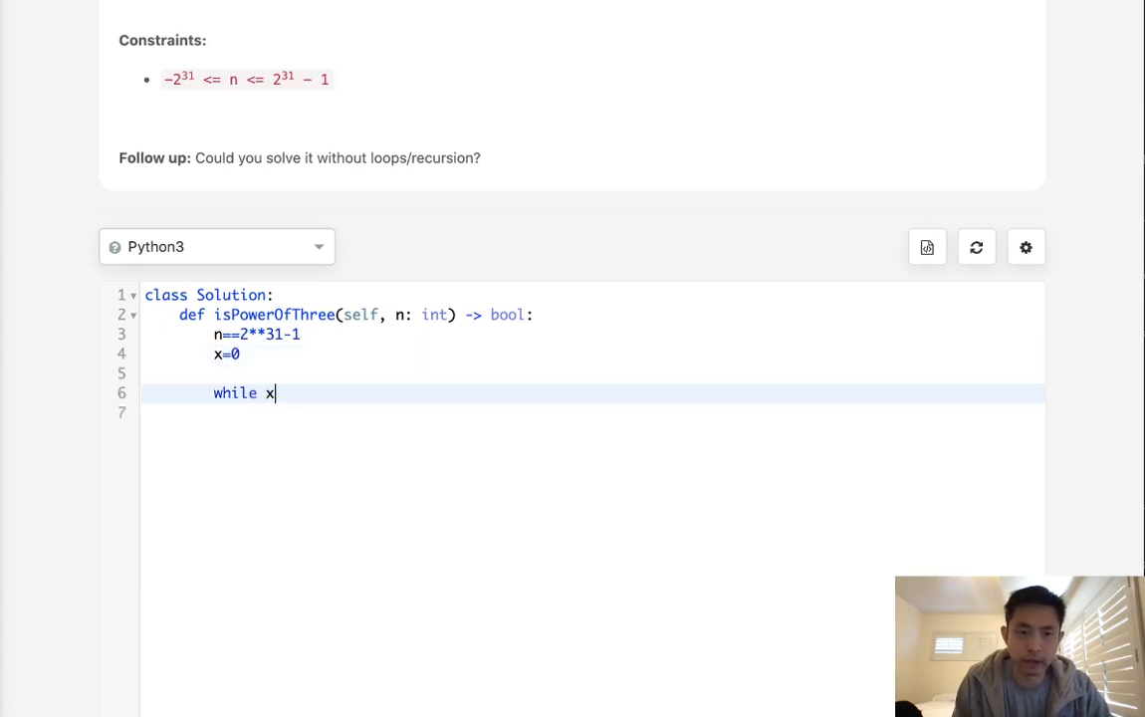
{"action": "type", "text": "<="}
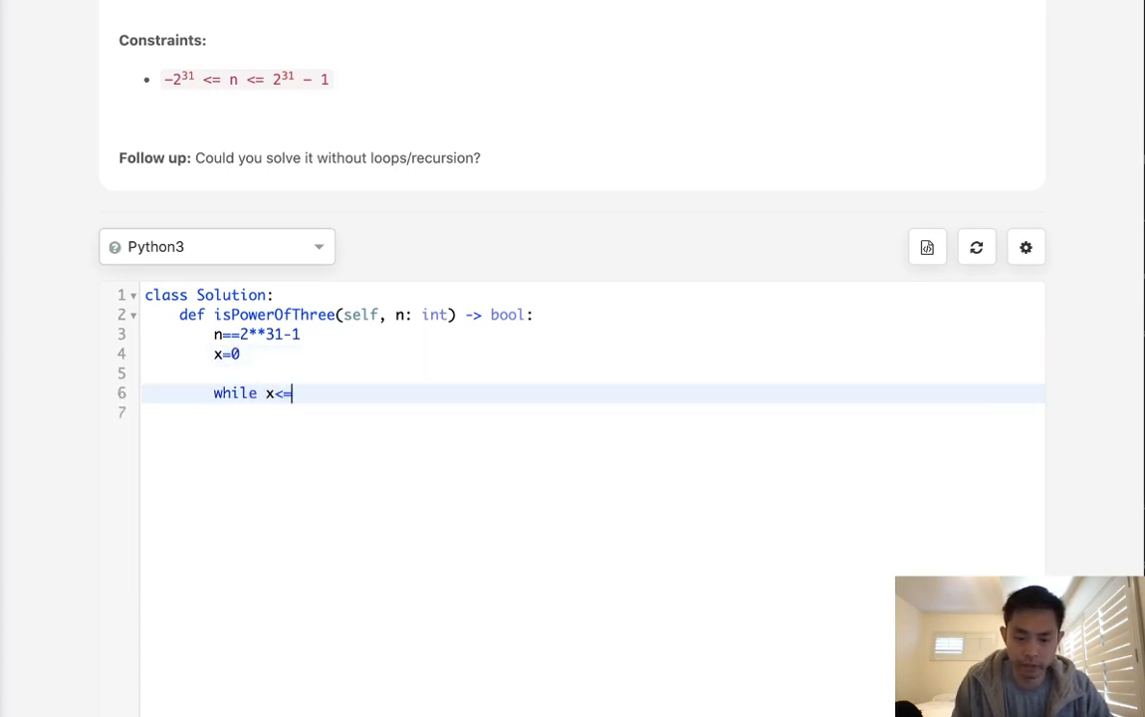
{"action": "type", "text": "n:"}
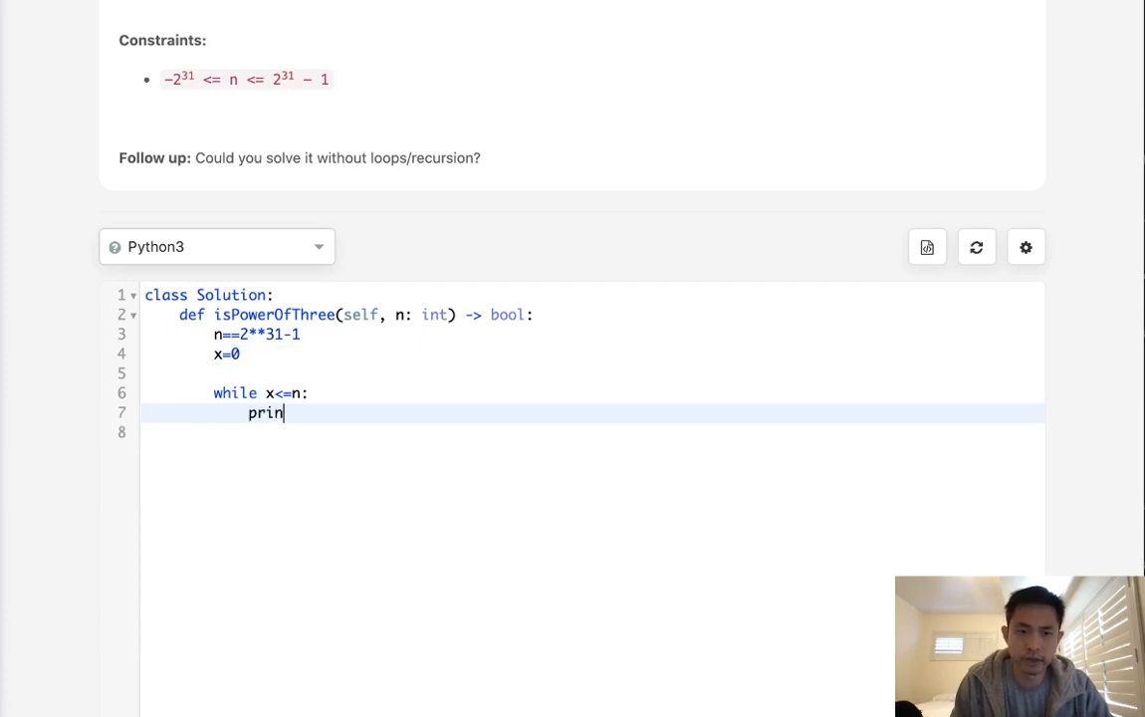
{"action": "type", "text": "t(x)"}
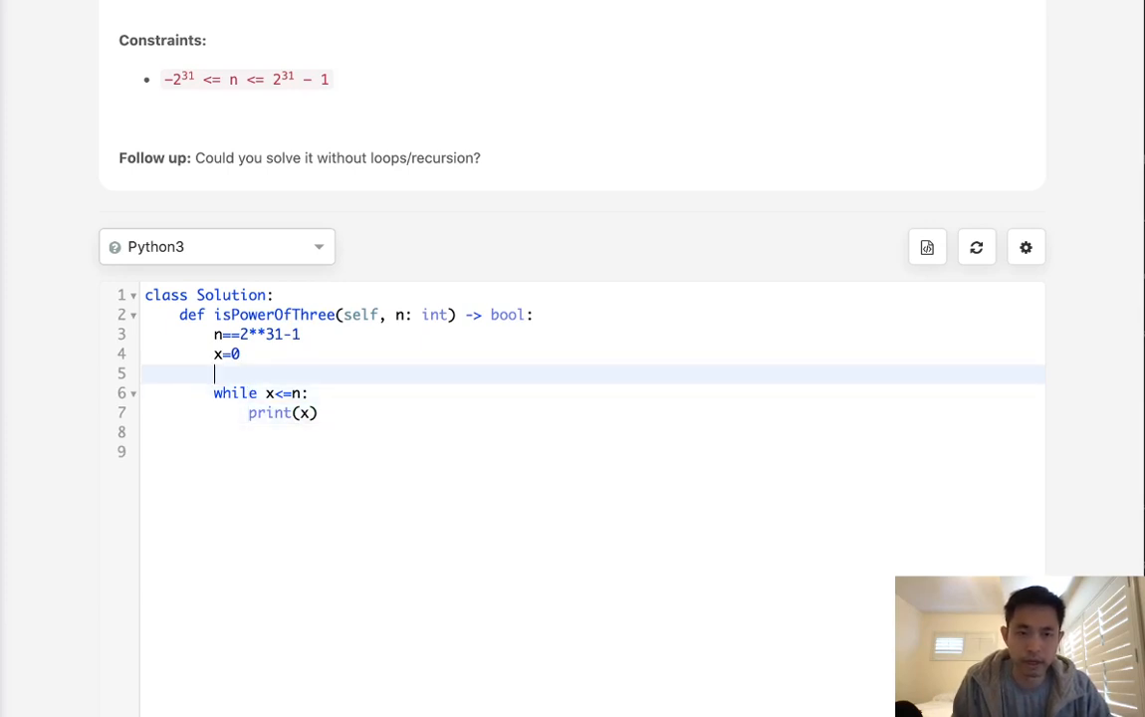
- Add a counter i starting at 0, print i, increment it and set x=3**i
{"action": "type", "text": "i"}
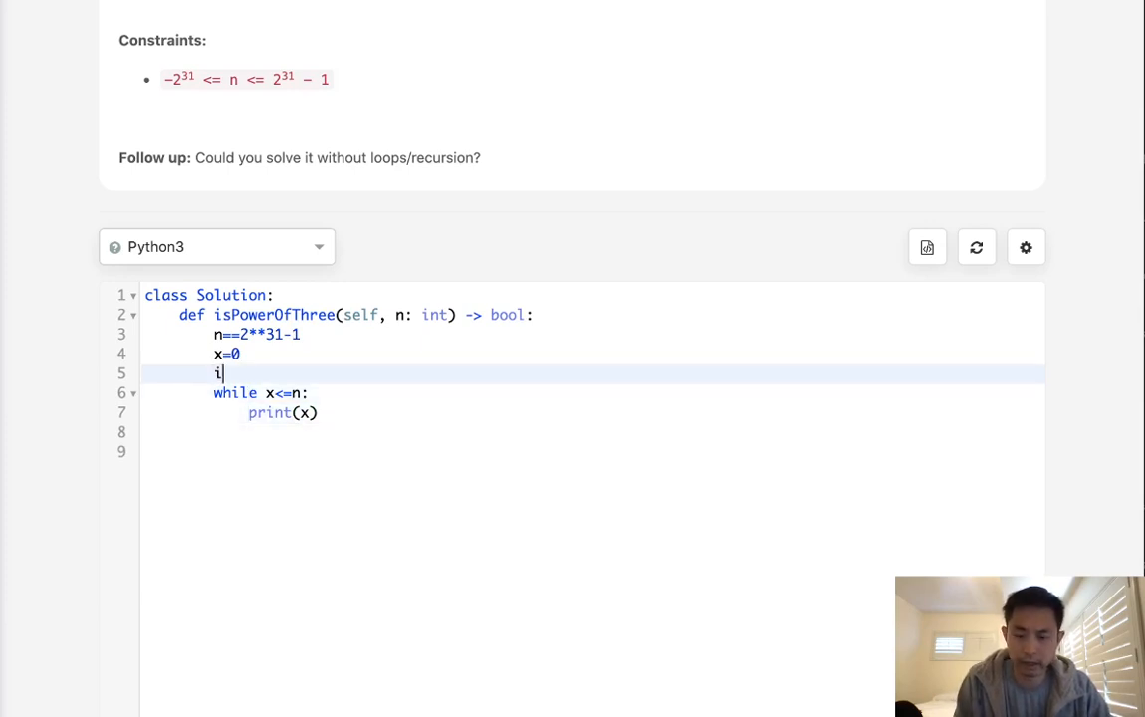
{"action": "type", "text": "=0"}
{"action": "left_click", "coordinate": [594, 354]}
{"action": "type", "text": "1"}
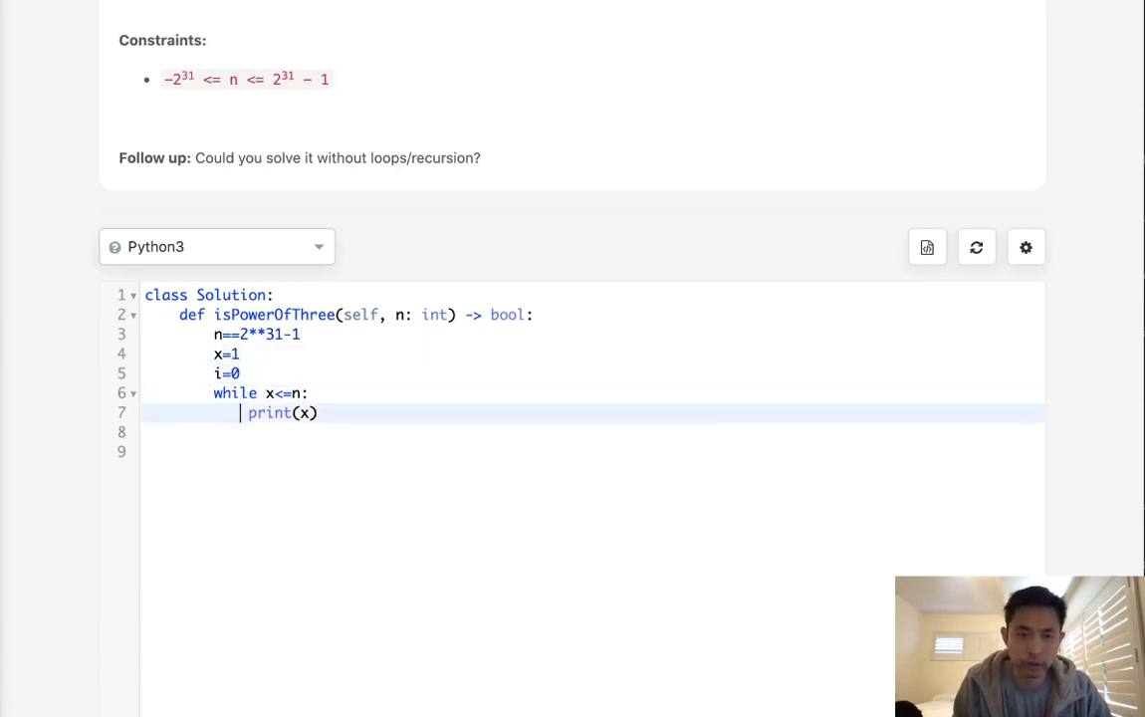
{"action": "key", "text": "Enter"}
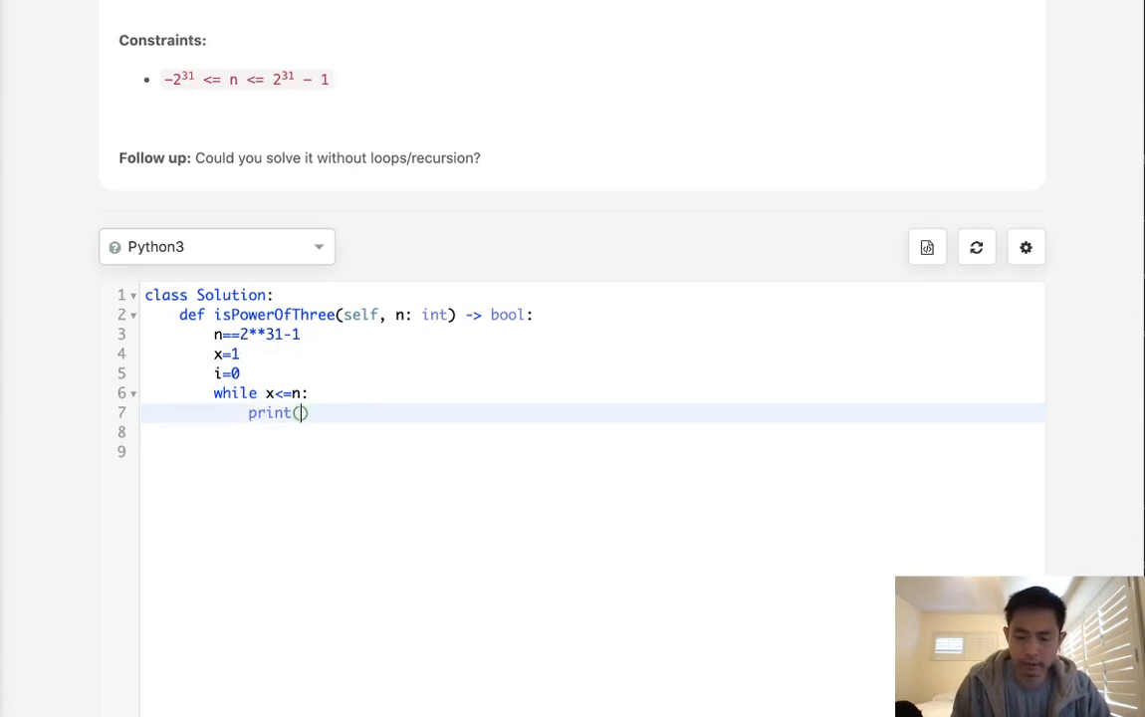
{"action": "type", "text": "i"}
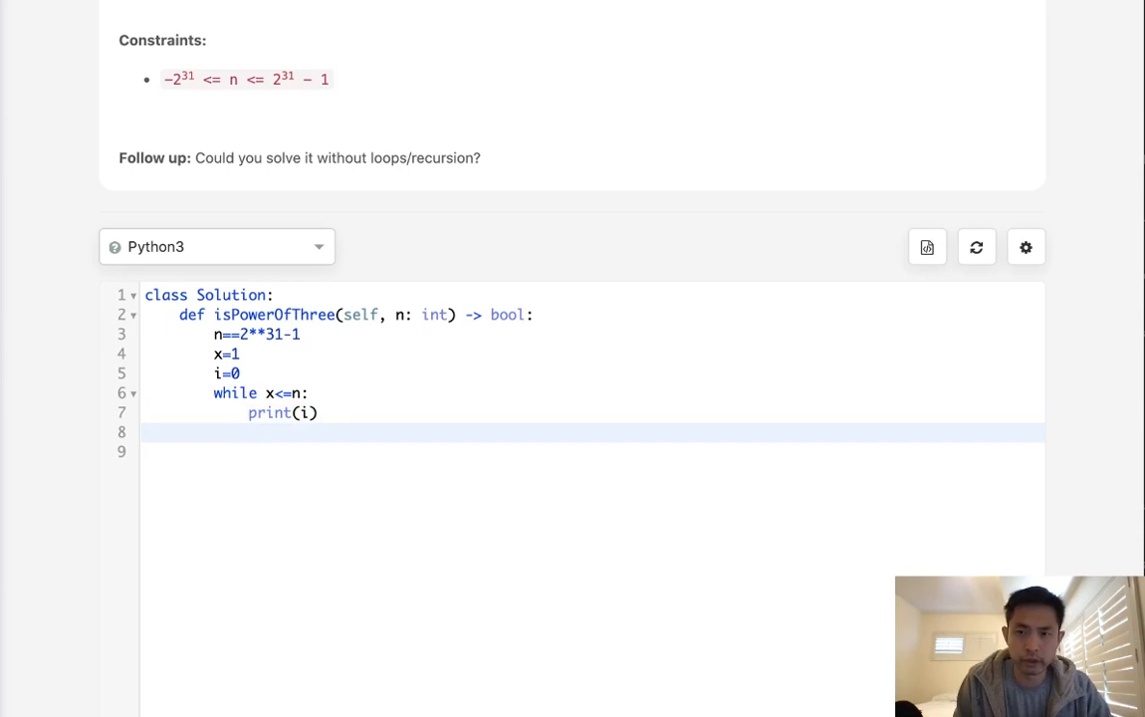
{"action": "type", "text": "i+=1"}
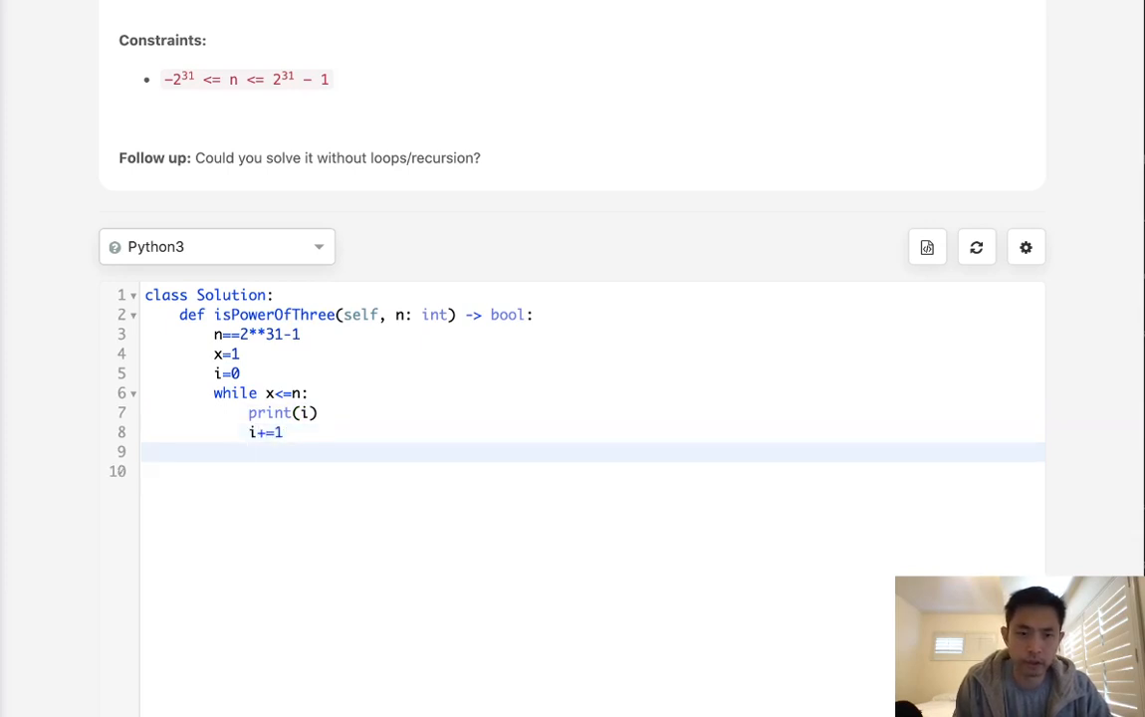
{"action": "type", "text": "x="}
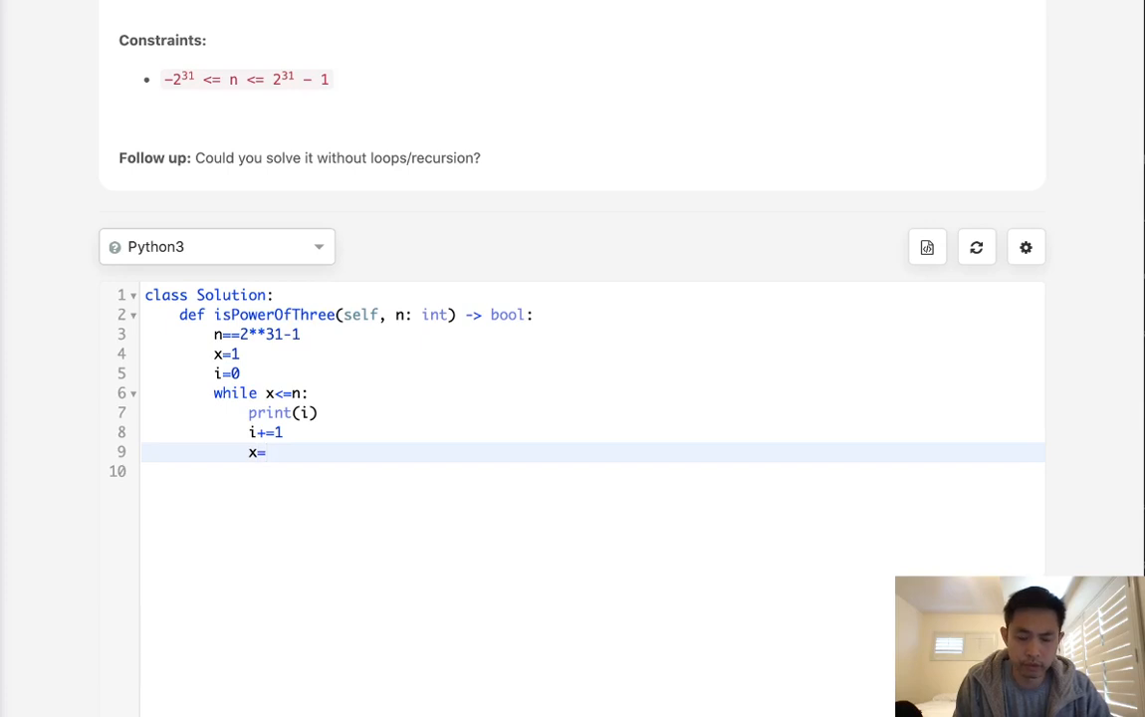
{"action": "type", "text": "i"}
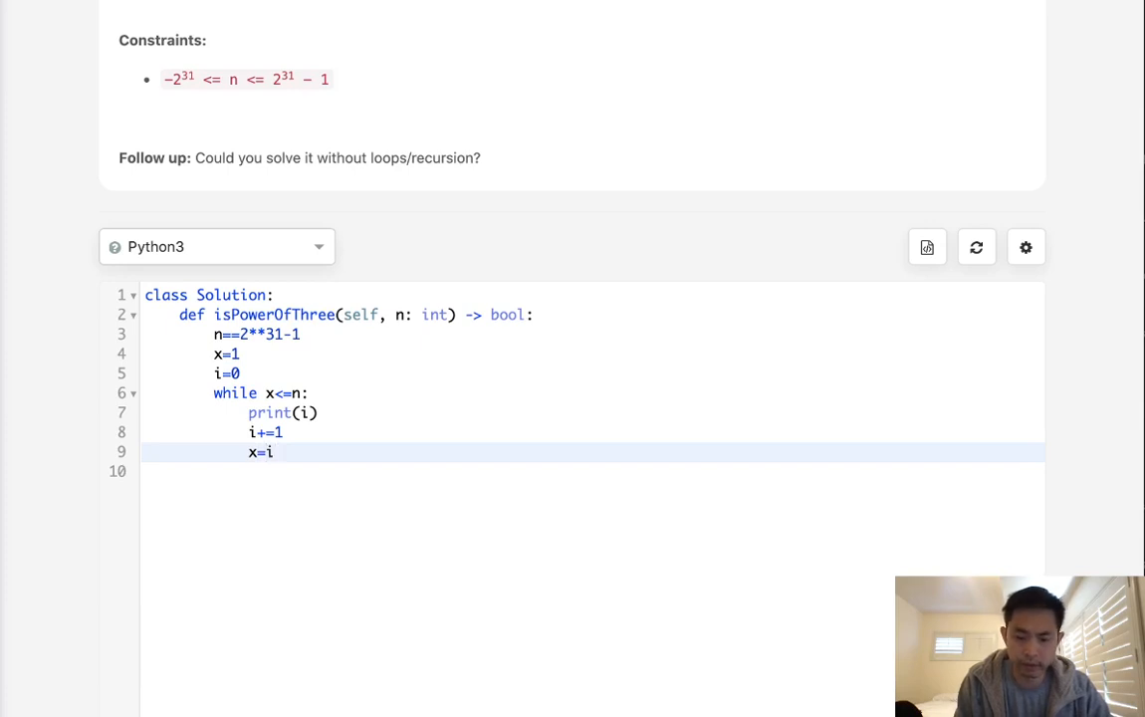
{"action": "type", "text": "3*8"}
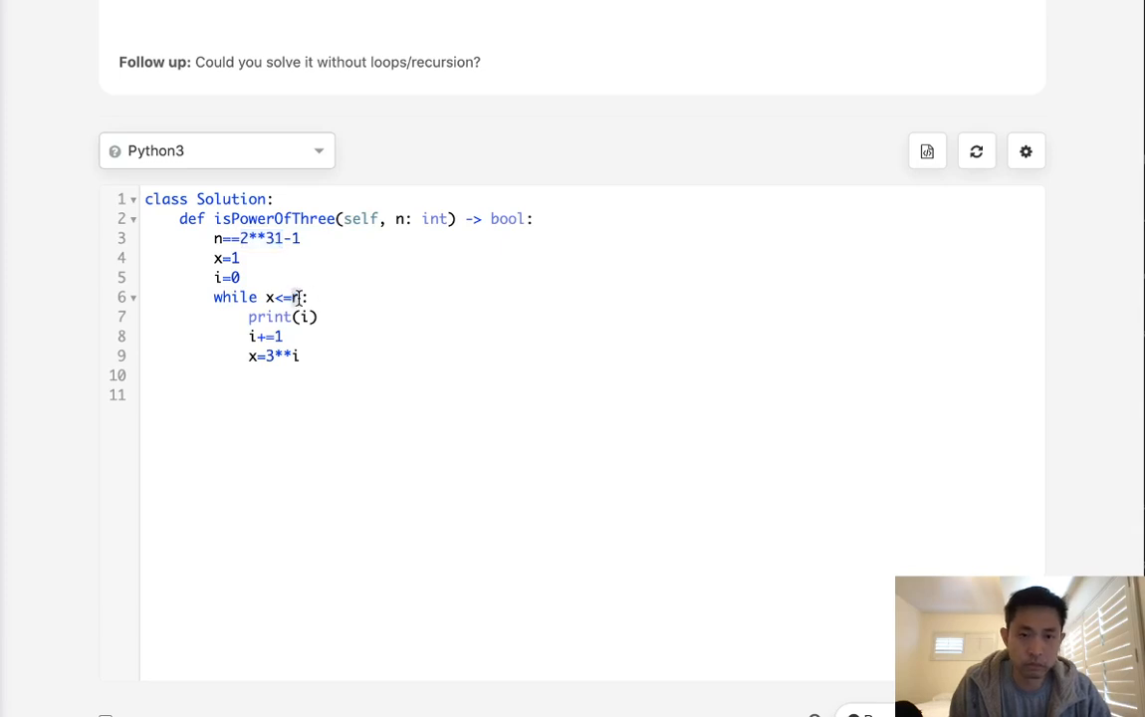
- Change the loop condition to compare x with 2**31, then view the run result for input 27
{"action": "type", "text": "2**31"}
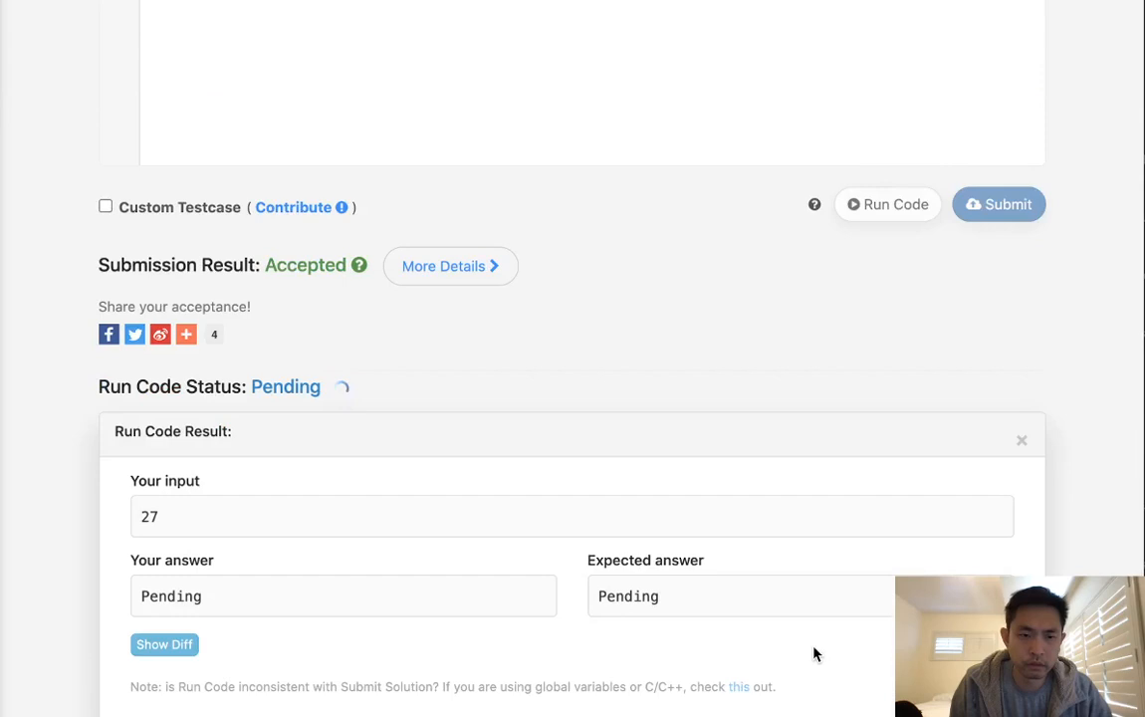
{"action": "scroll", "scroll_direction": "down", "scroll_amount": 3}
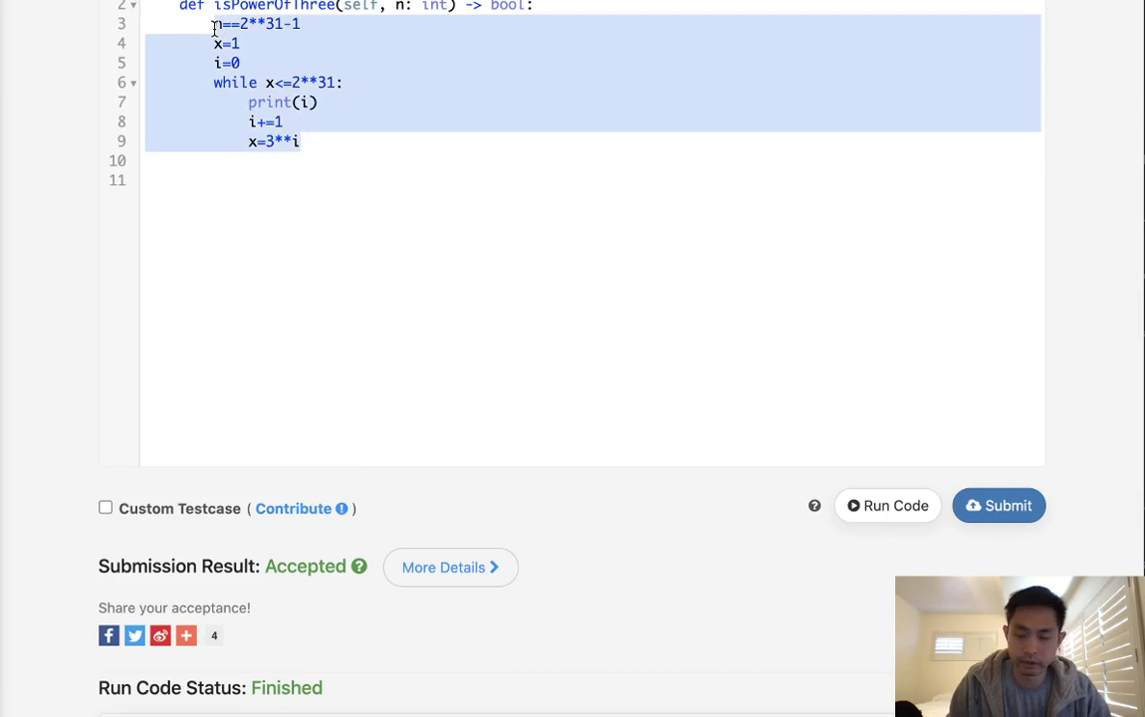
- Write mx = 3**19 and return n>0 and mx%n==0 in place of the loop
{"action": "type", "text": "mx = 3"}
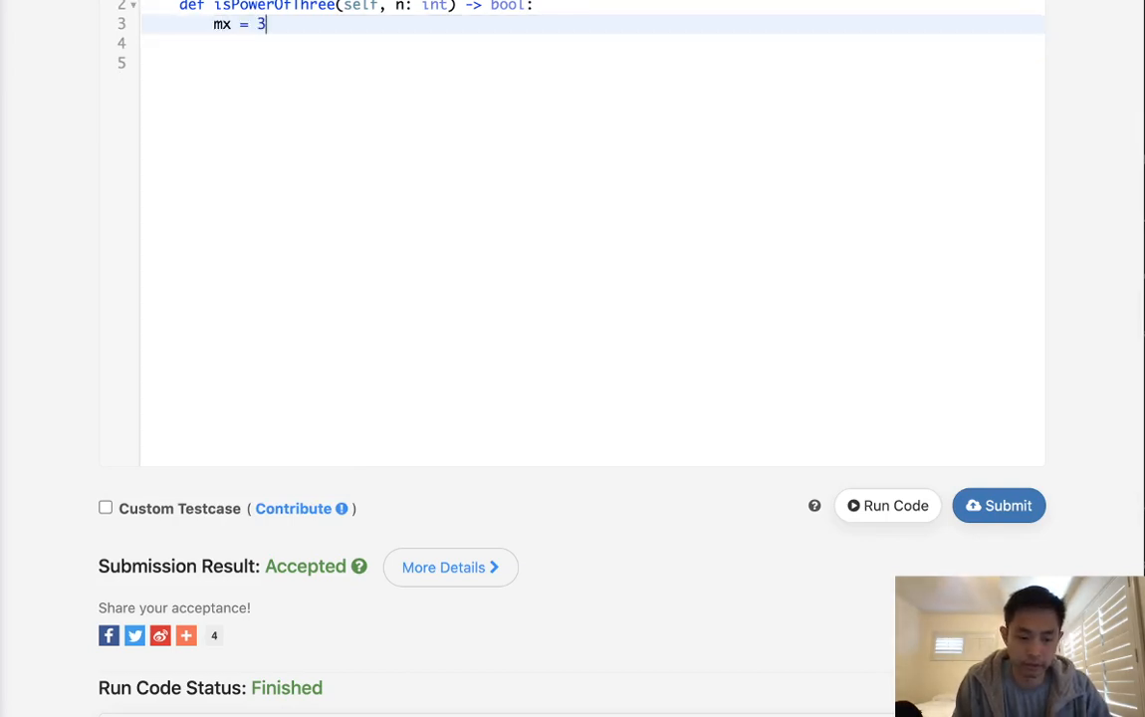
{"action": "type", "text": "**19"}
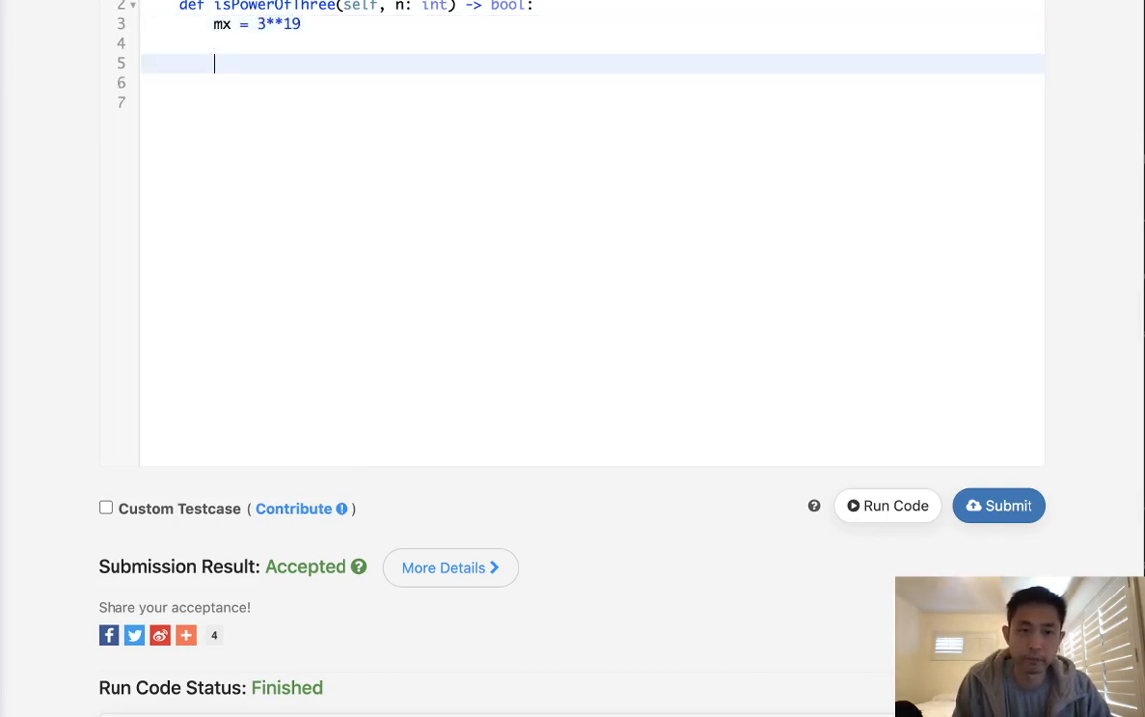
{"action": "type", "text": "return n"}
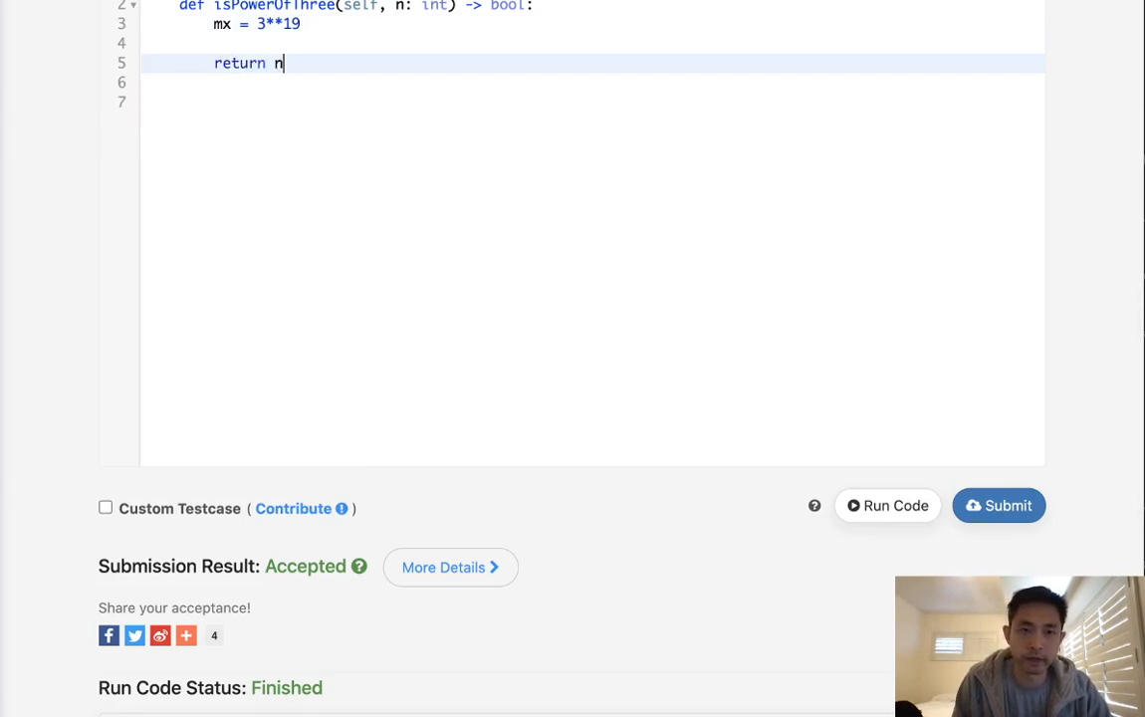
{"action": "type", "text": "<="}
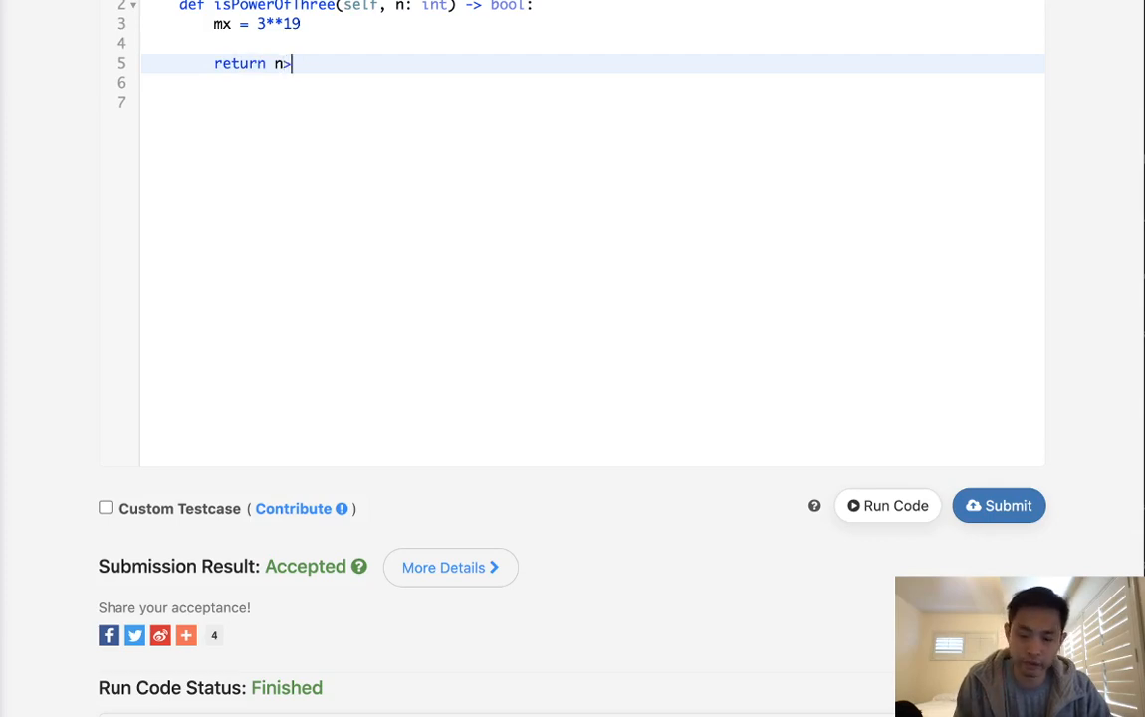
{"action": "type", "text": "0 and"}
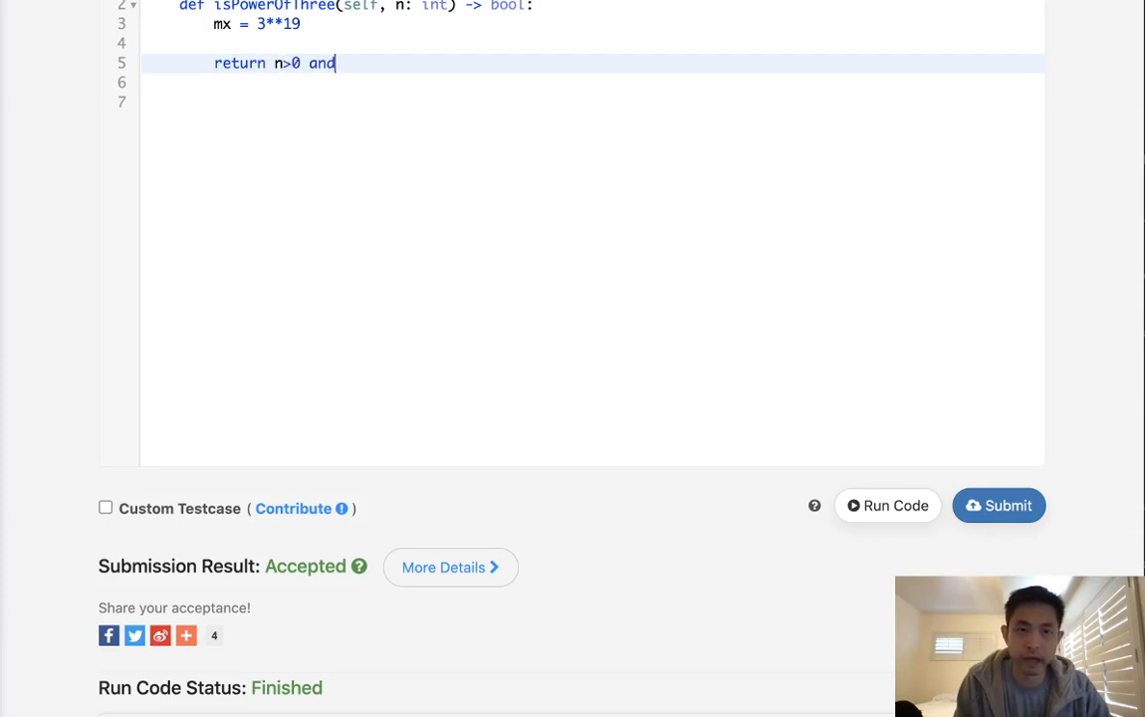
{"action": "type", "text": "mx"}
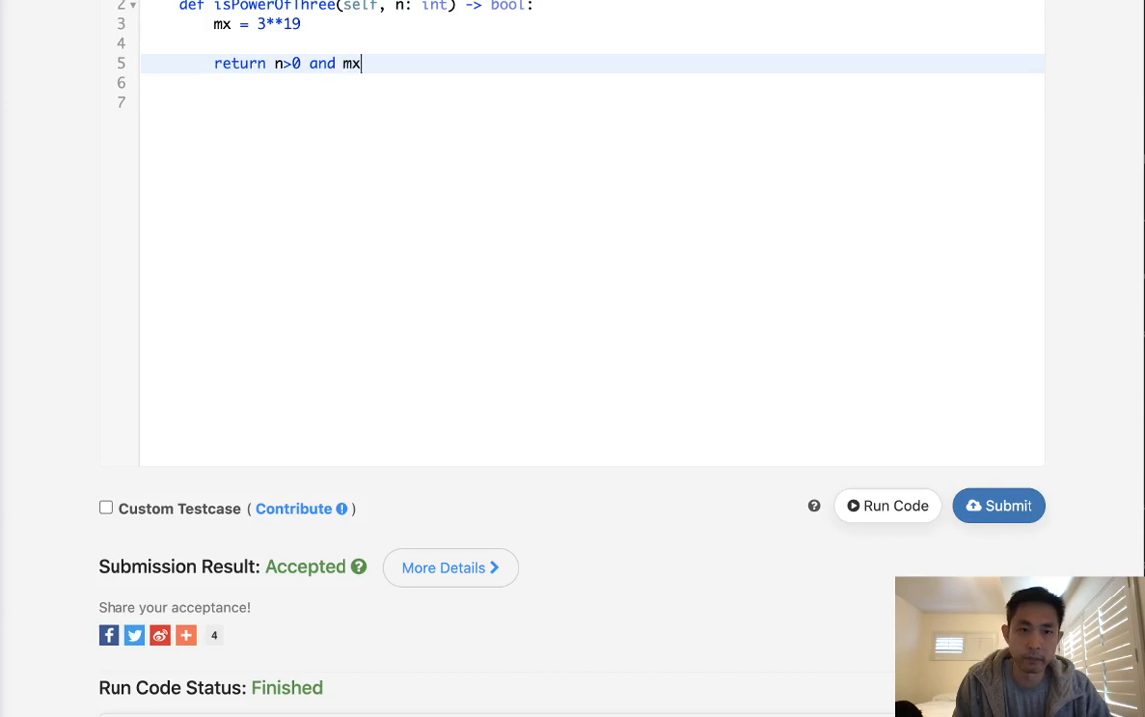
{"action": "type", "text": "%"}
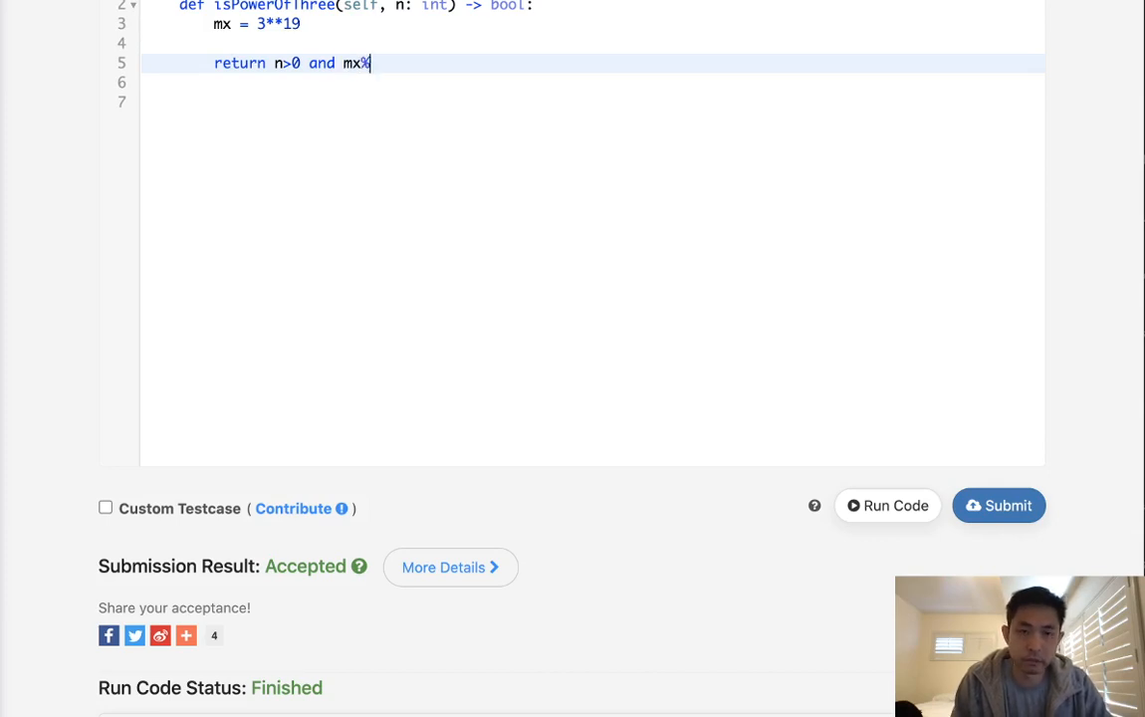
{"action": "type", "text": "n=="}
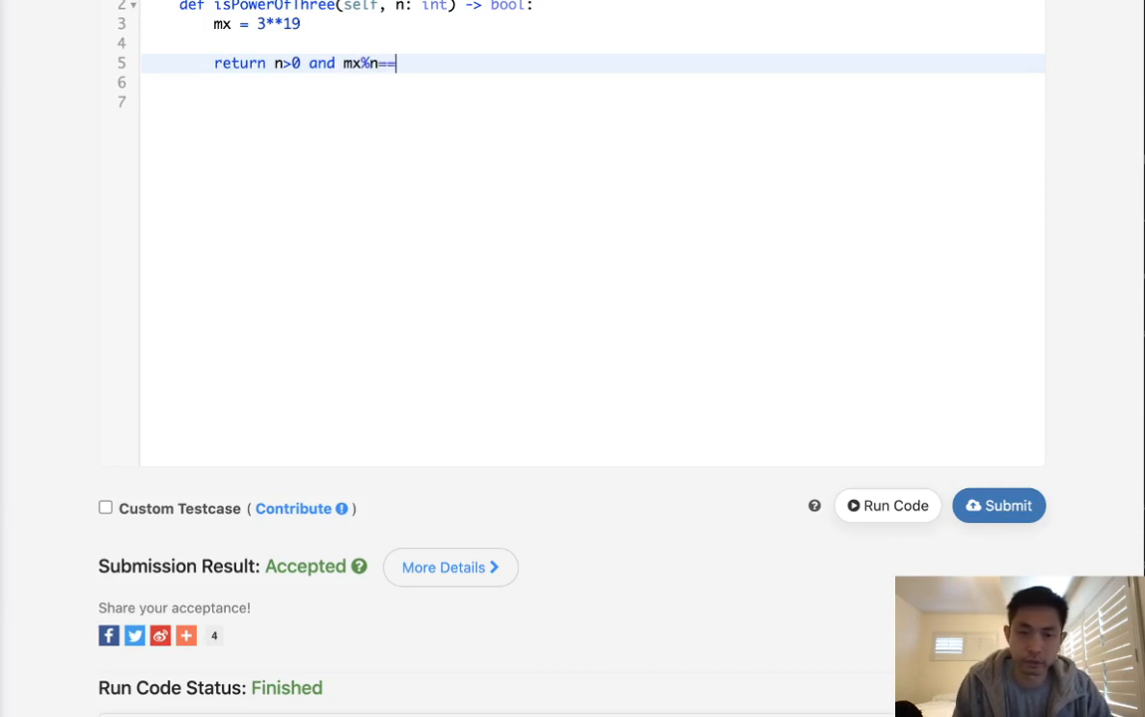
{"action": "type", "text": "0"}
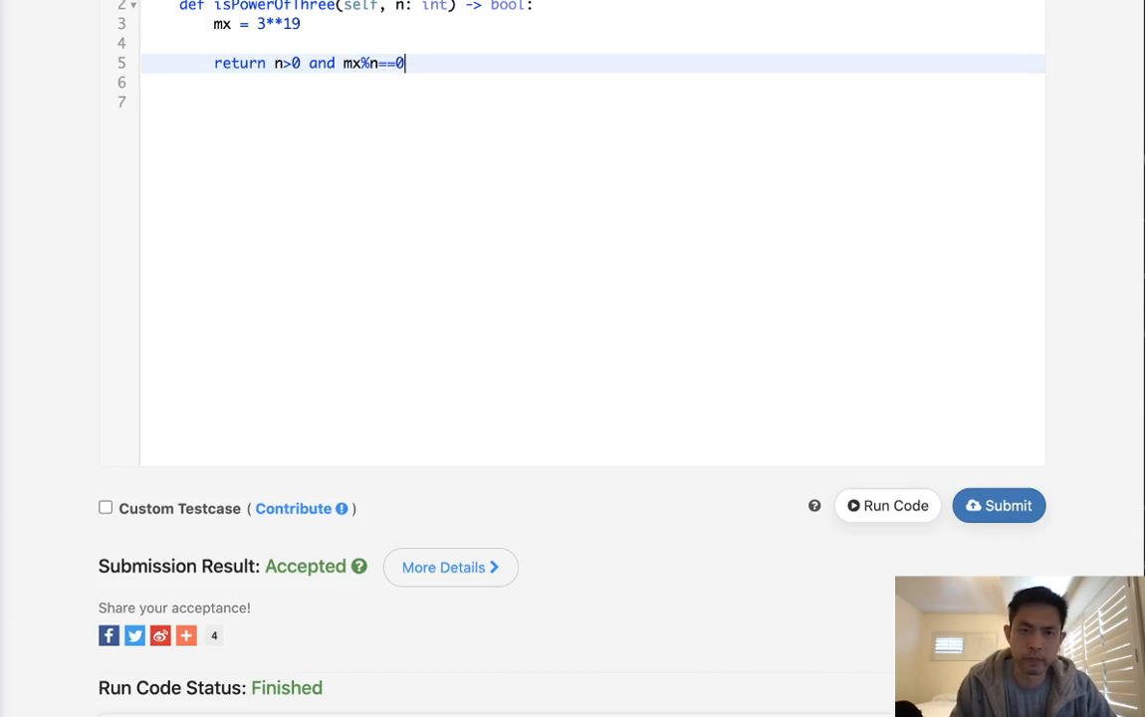
{"action": "mouse_move", "coordinate": [379, 82]}
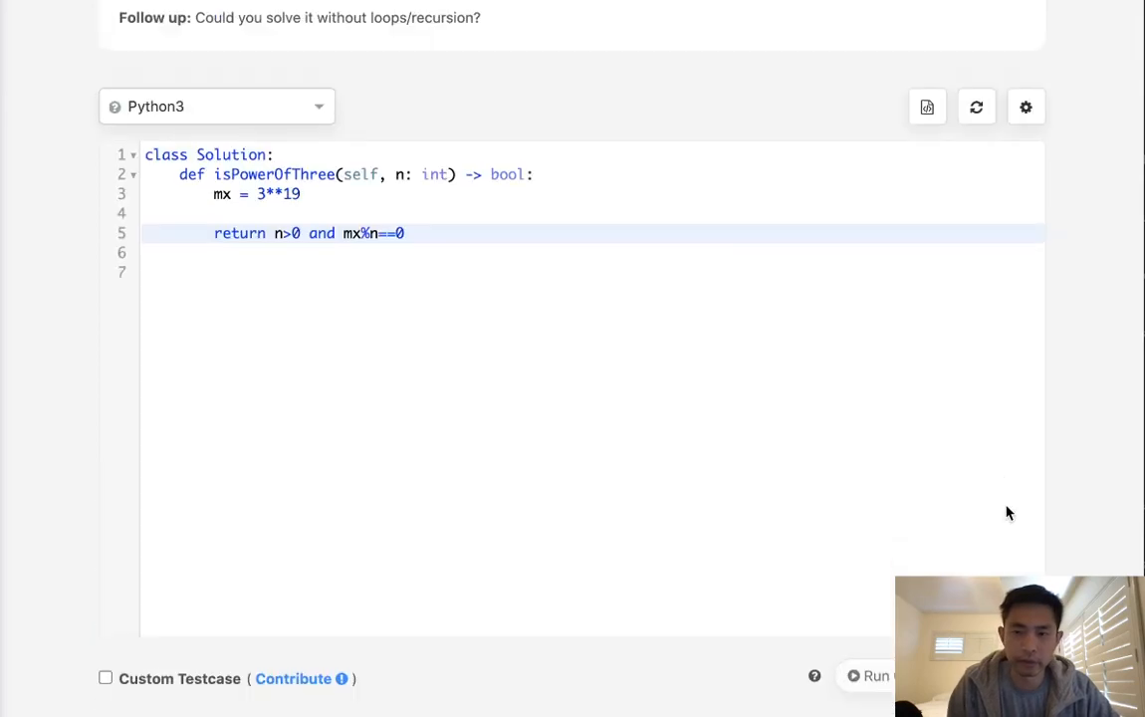
{"action": "mouse_move", "coordinate": [962, 488]}
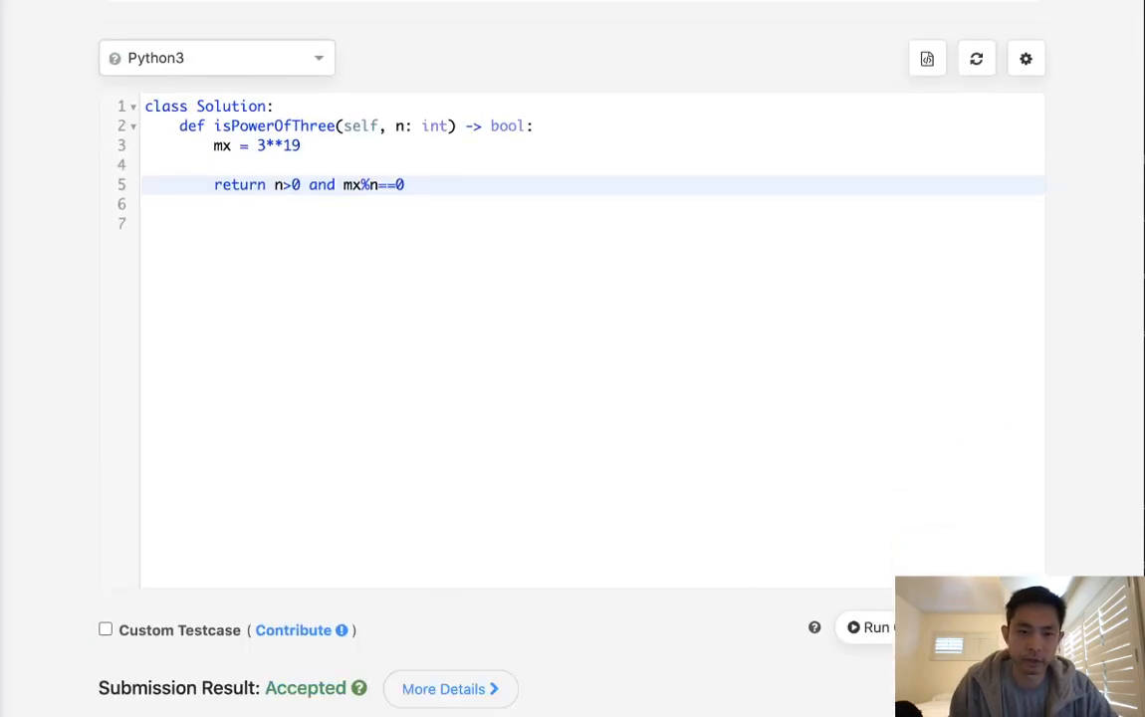
{"action": "mouse_move", "coordinate": [302, 185]}
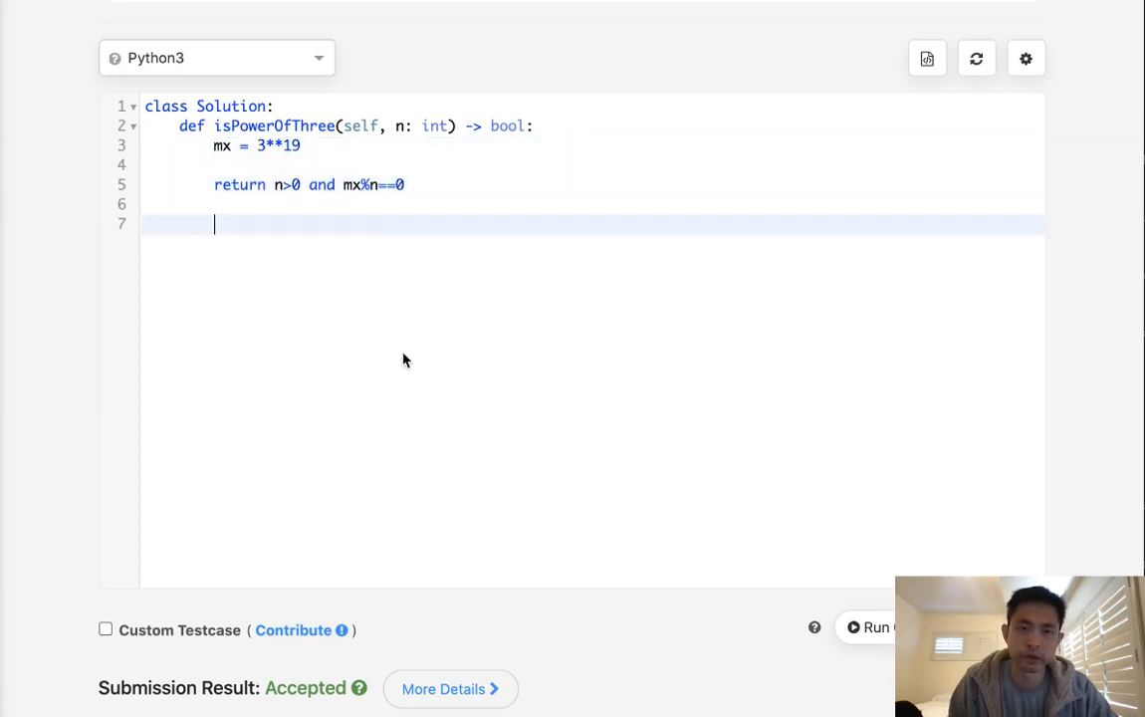
{"action": "mouse_move", "coordinate": [376, 206]}
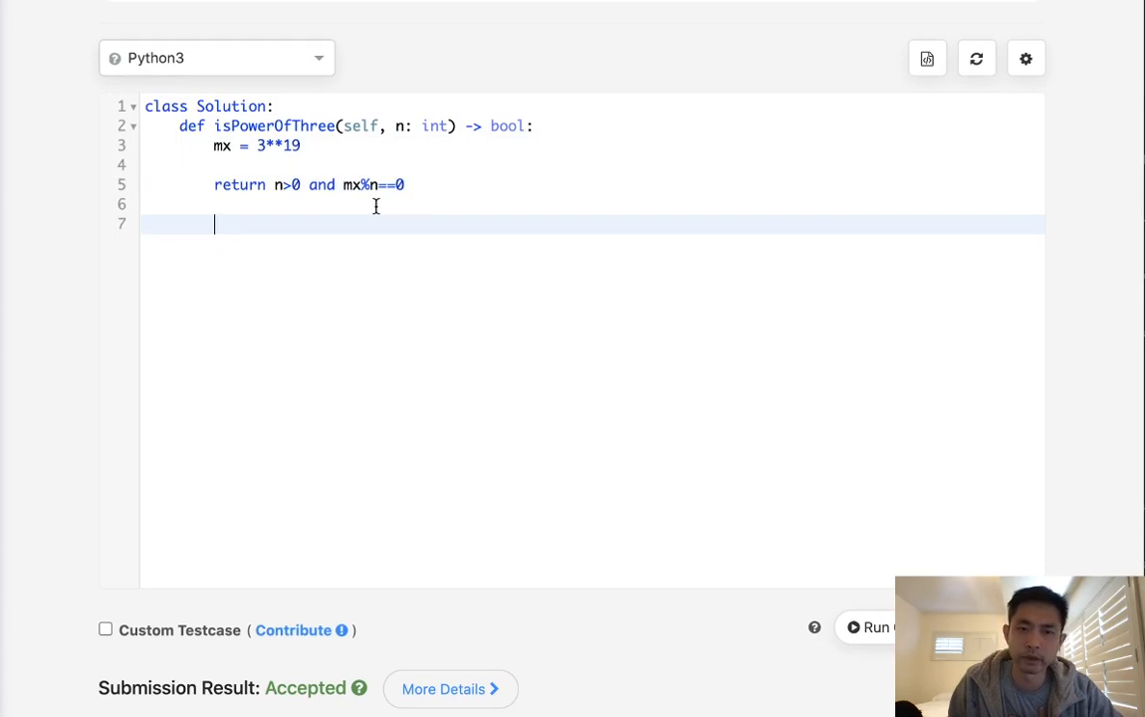
{"action": "mouse_move", "coordinate": [396, 232]}
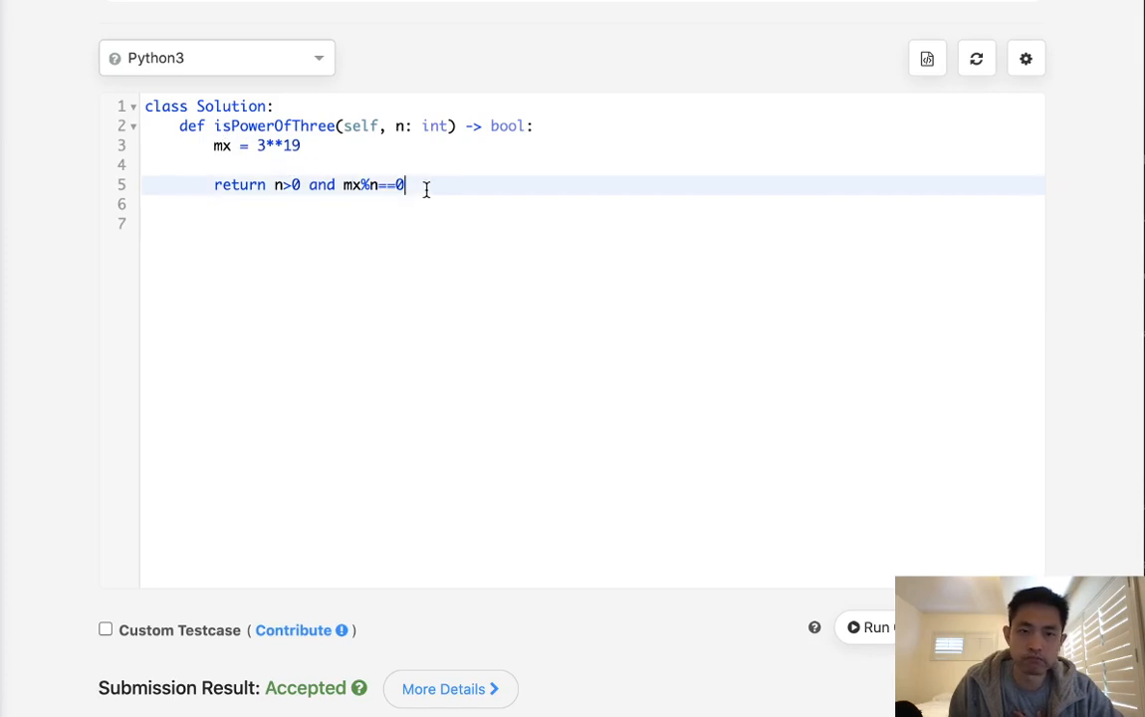
{"action": "mouse_move", "coordinate": [435, 306]}
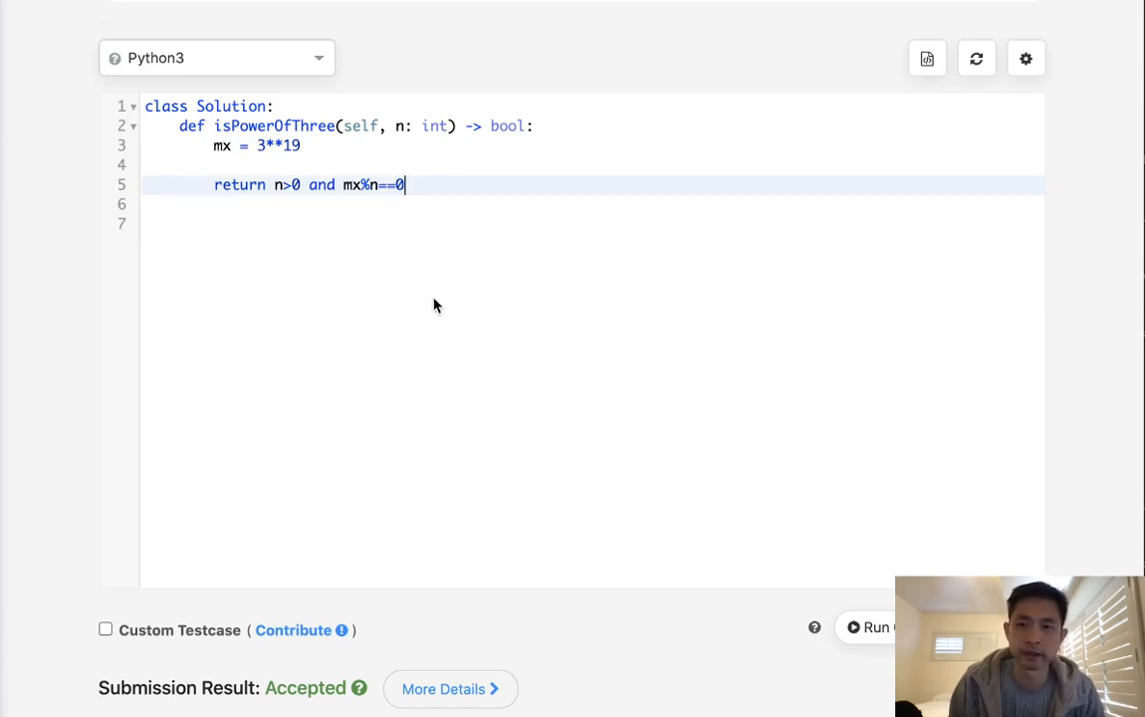